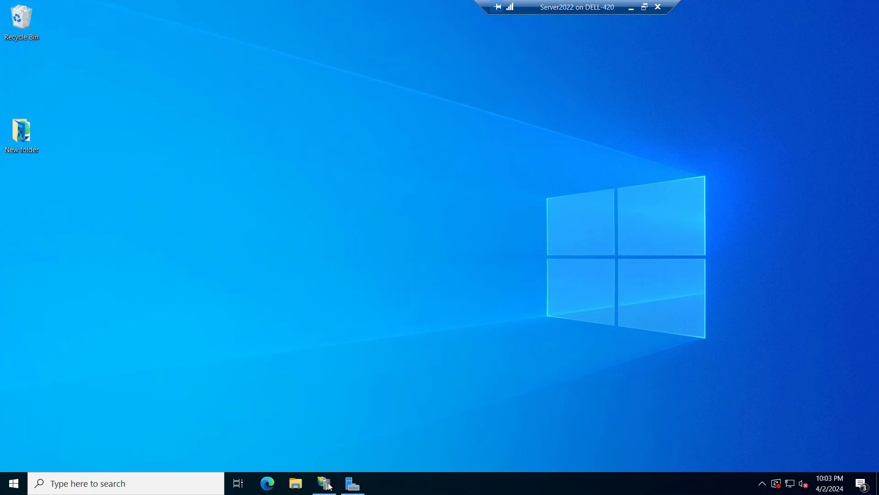
Bring up IIS Manager showing the testingo.in site's home page
click(325, 483)
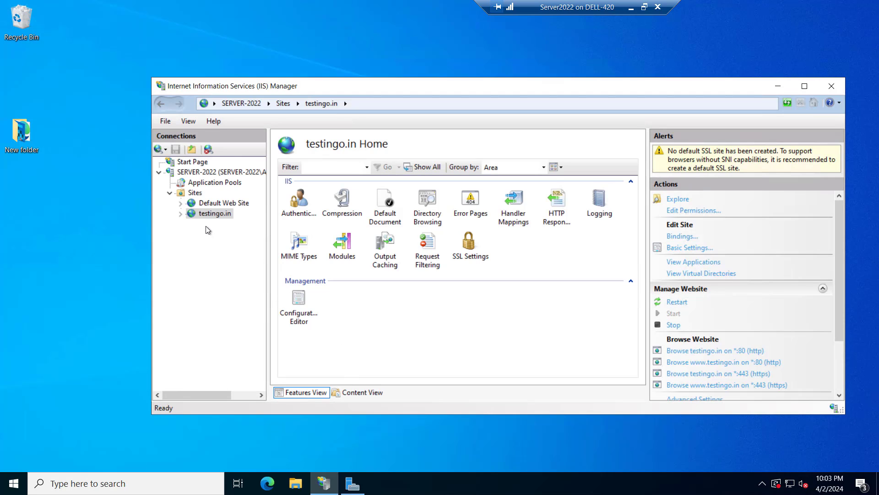
mouse_move(215, 213)
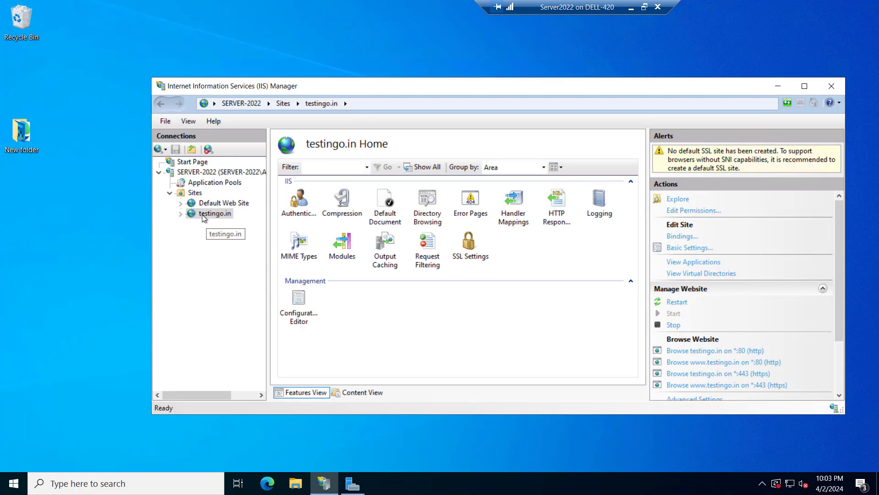
mouse_move(706, 389)
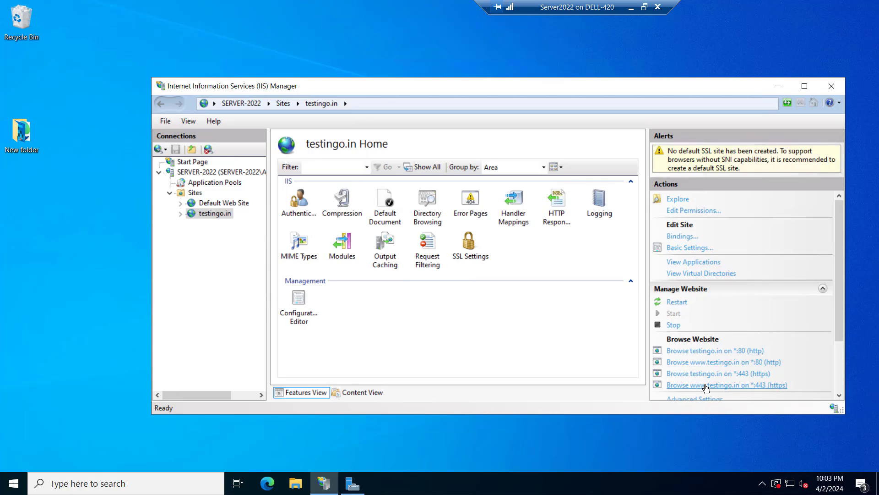
click(727, 385)
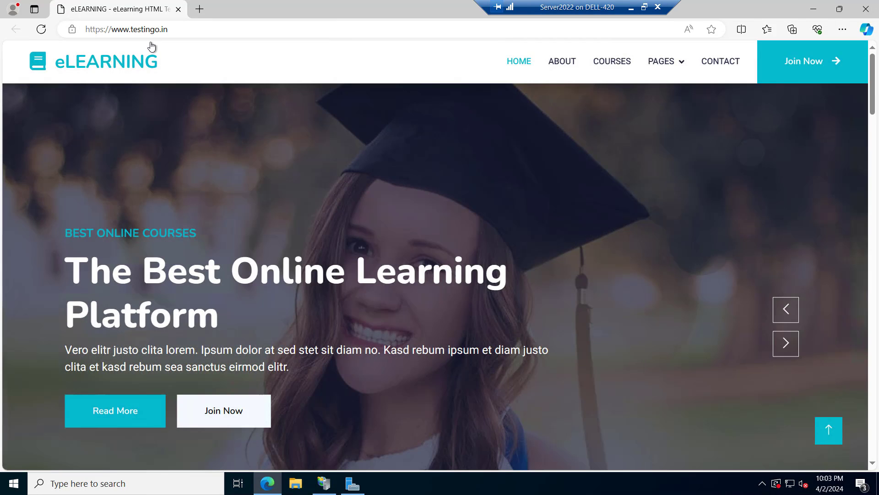
click(785, 343)
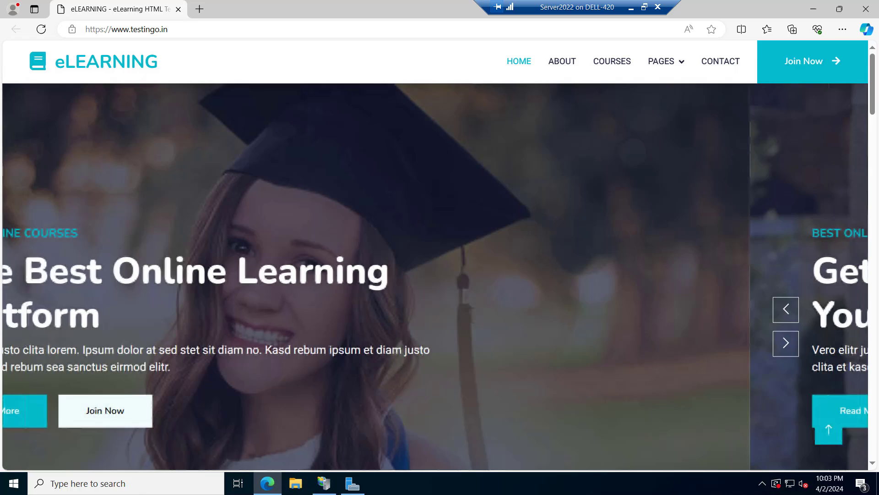
click(785, 343)
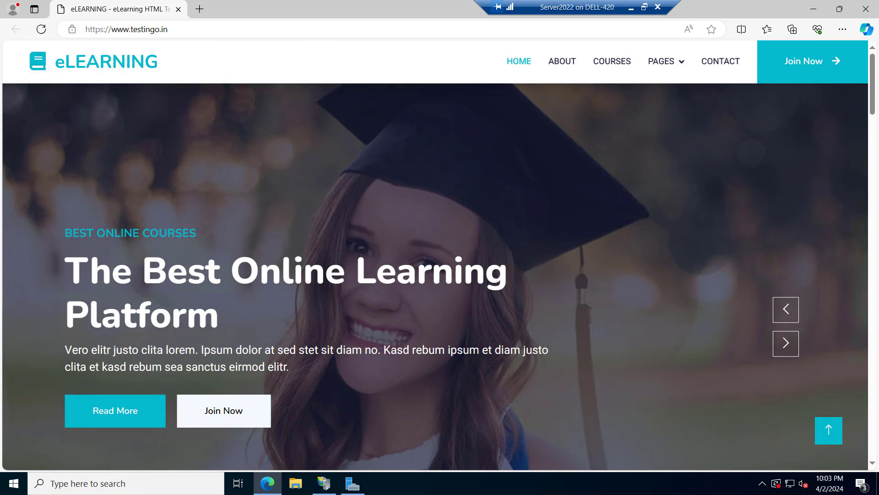
click(786, 343)
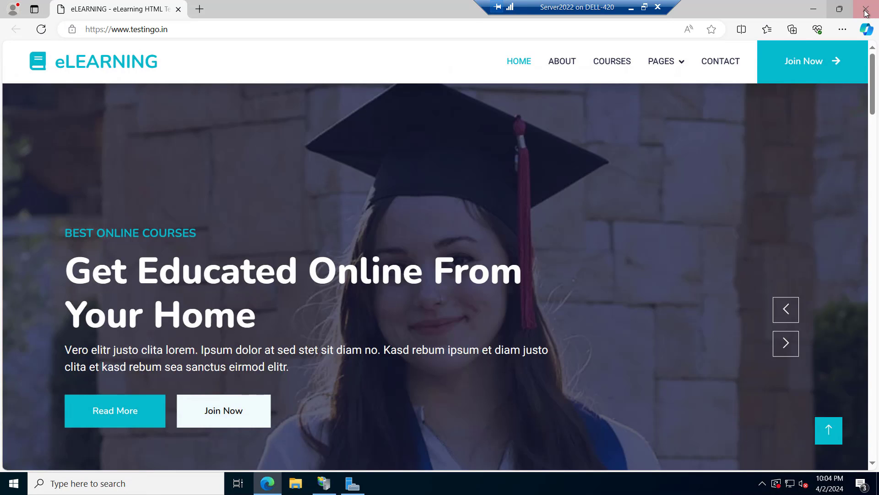
Close Edge and run Add Roles and Features for Server-2022 up to Server Roles
click(864, 9)
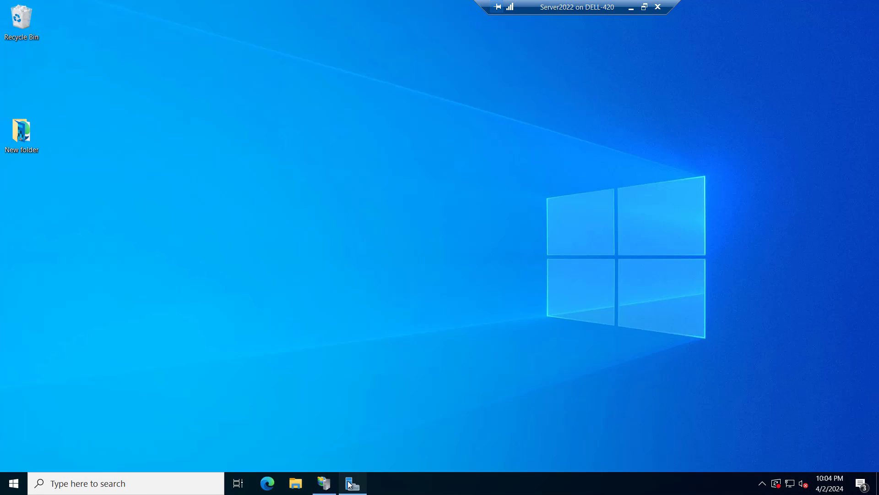
click(761, 31)
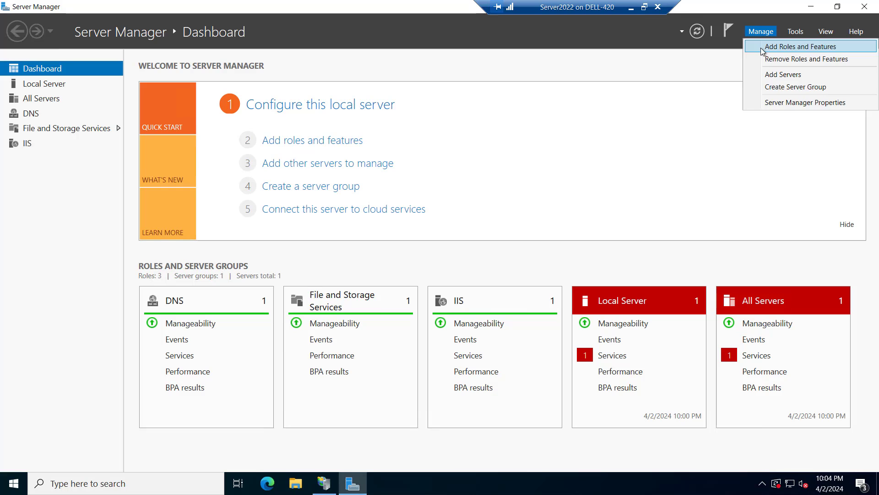
click(801, 47)
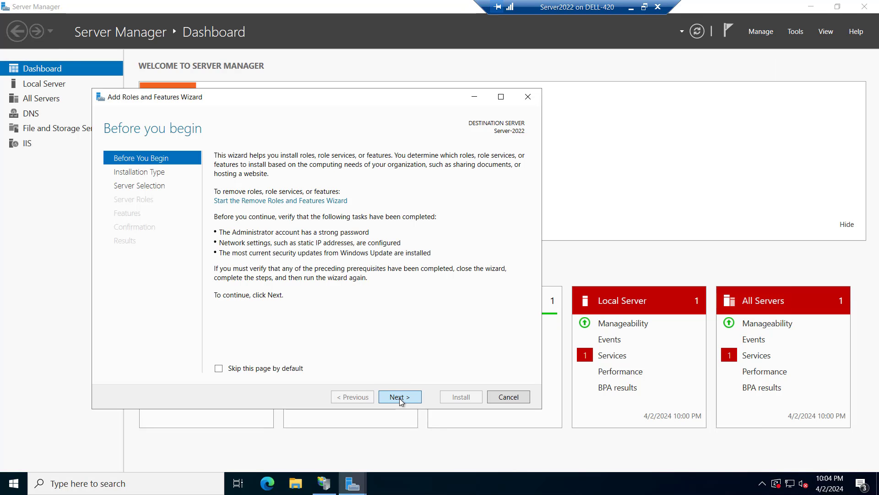
click(400, 397)
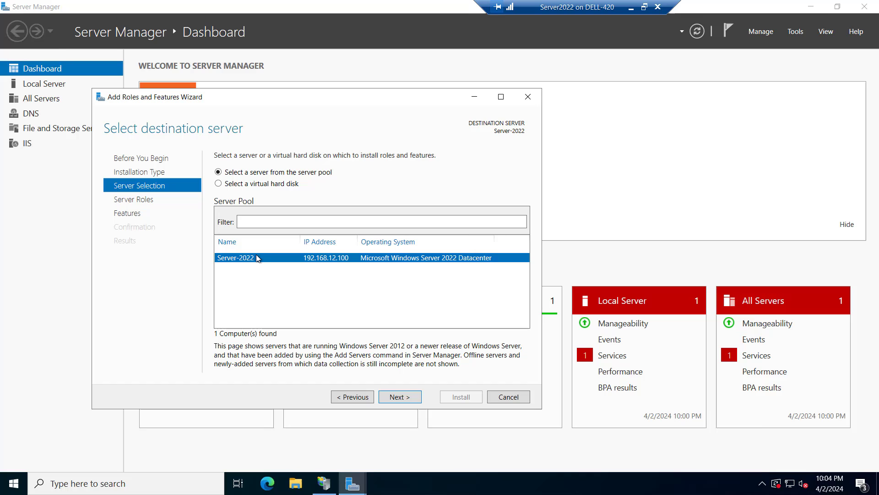
mouse_move(399, 396)
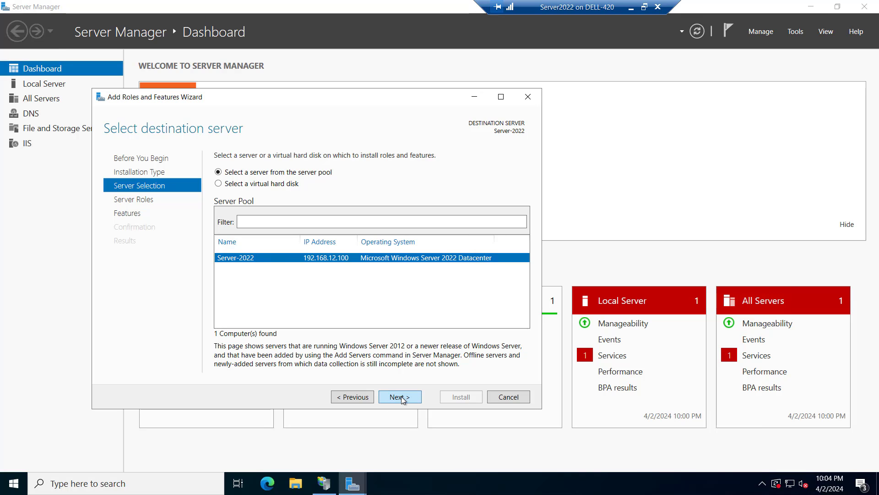
click(399, 397)
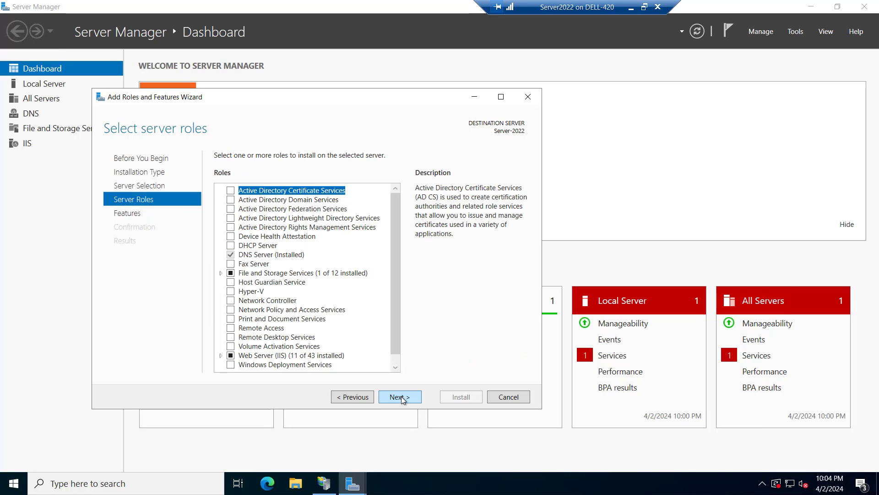
Select Web Server (IIS) > Security > IP and Domain Restrictions and proceed to Confirmation
scroll(down, 3)
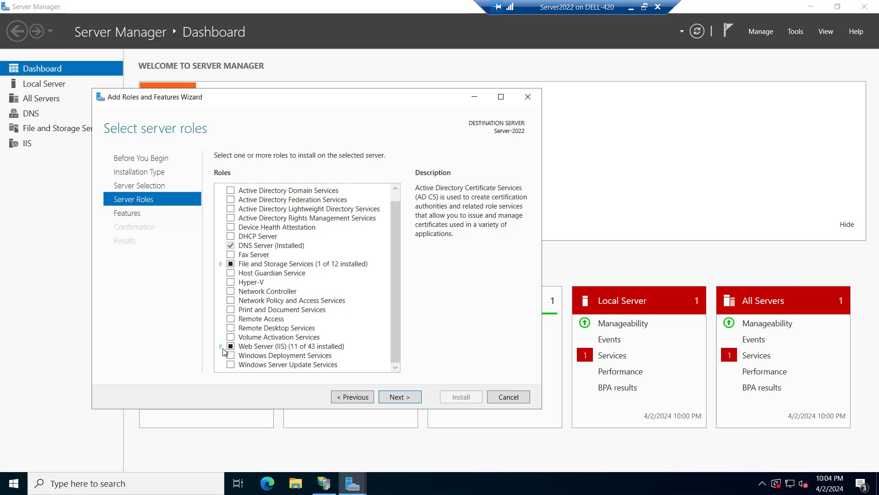
click(222, 346)
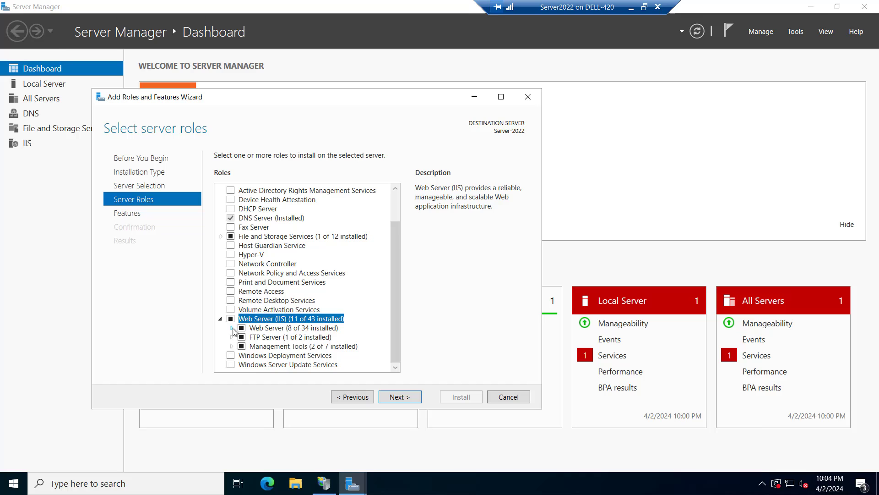
click(236, 327)
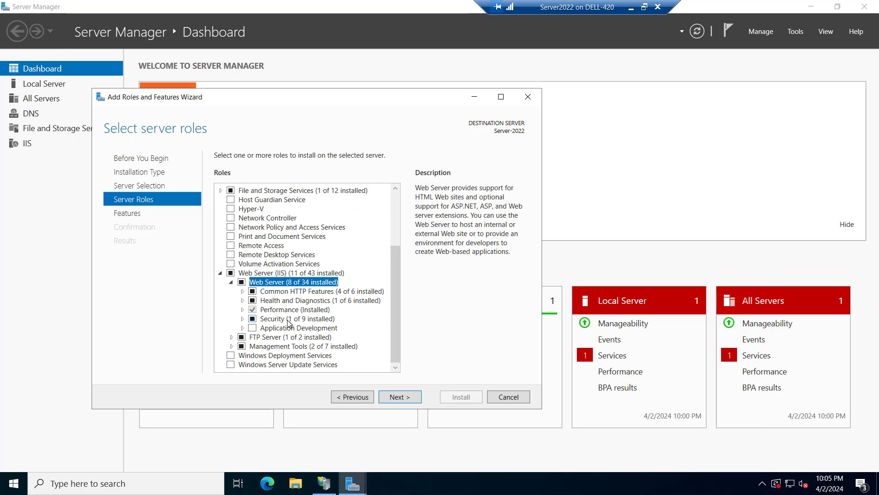
mouse_move(242, 322)
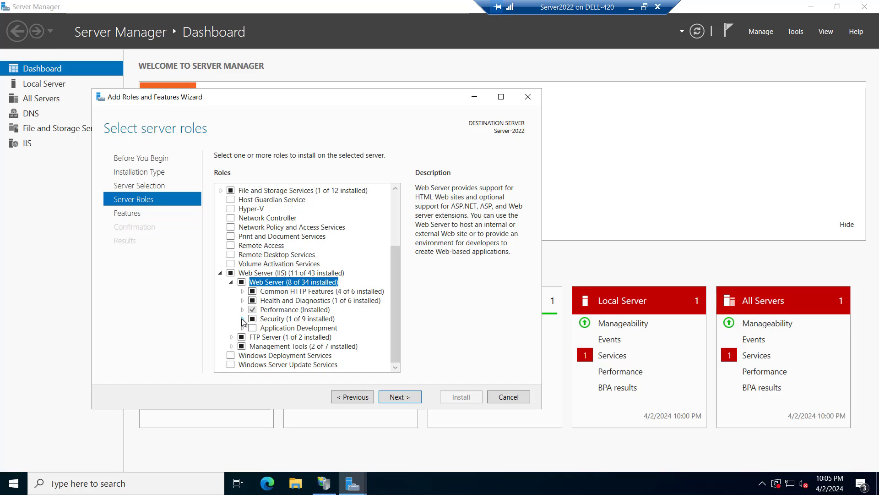
click(243, 319)
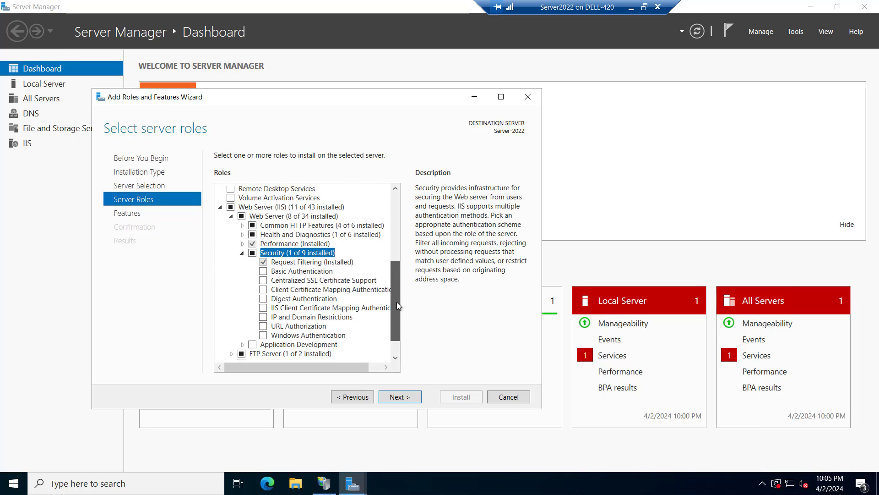
mouse_move(340, 321)
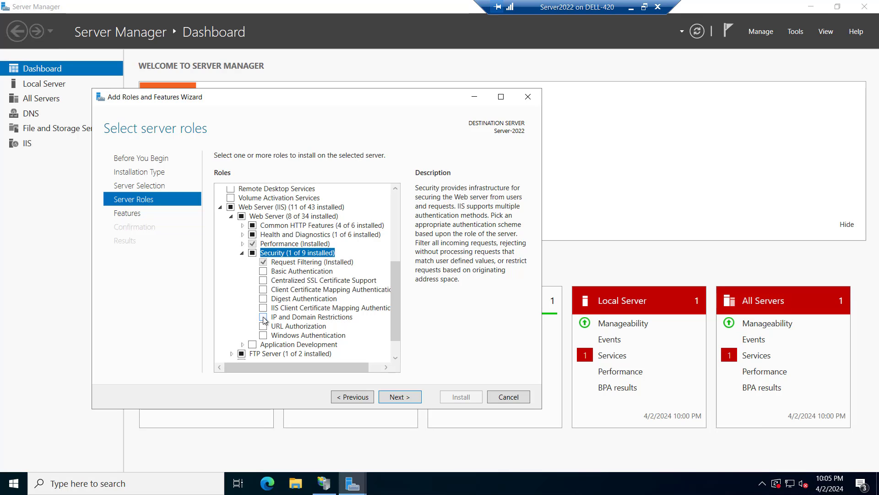
click(263, 317)
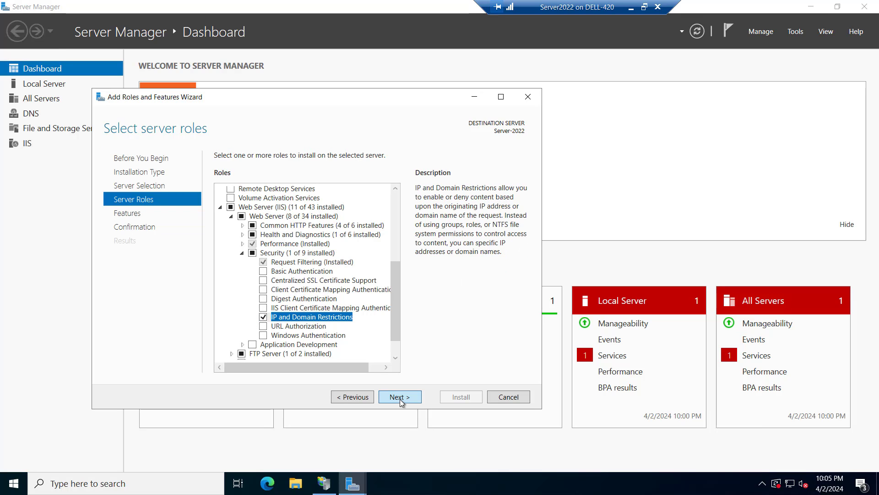
click(400, 397)
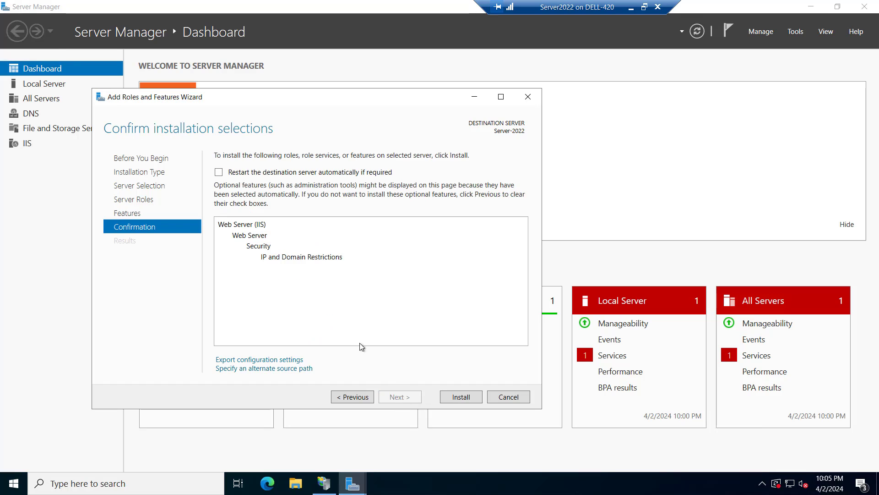
mouse_move(266, 264)
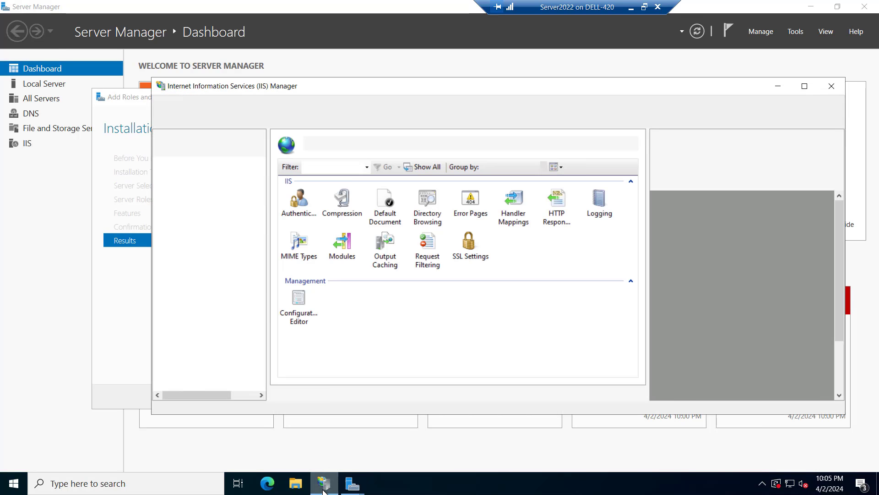
Install IP and Domain Restrictions and close the wizard after it succeeds
click(214, 213)
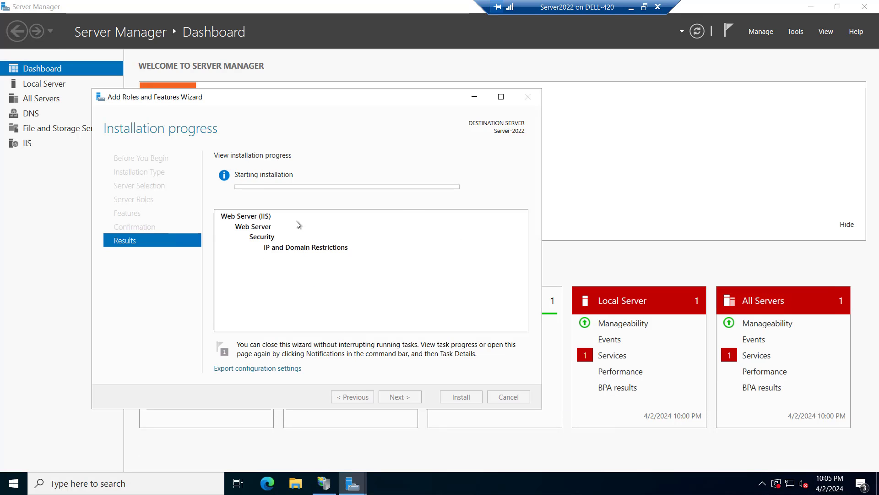
mouse_move(380, 218)
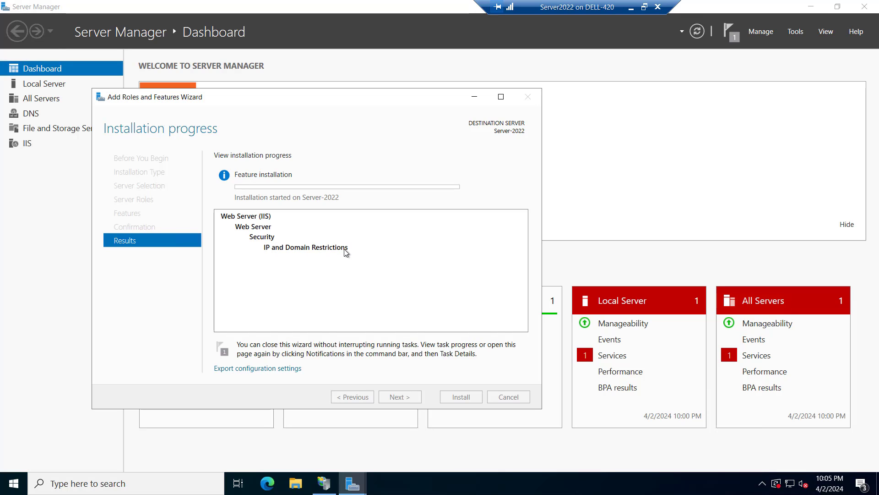
mouse_move(395, 321)
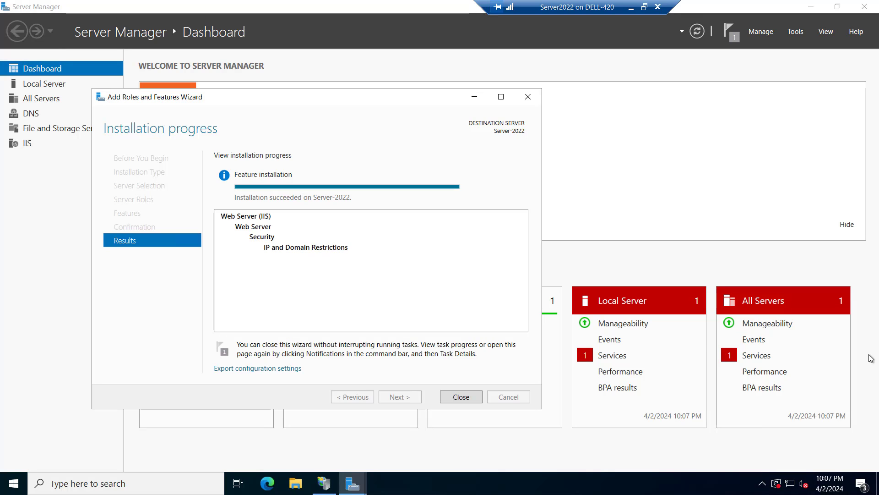
click(459, 396)
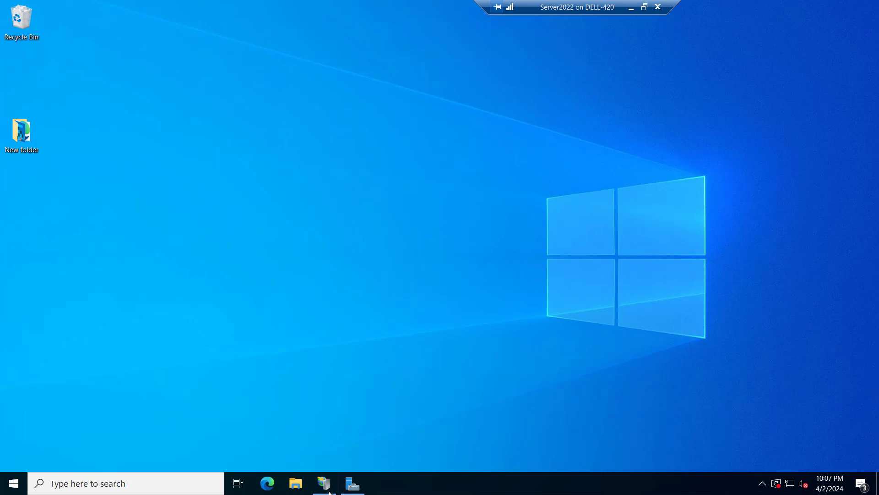
Reopen IIS Manager, go to testingo.in, and select IP Address and Domain Restrictions
click(323, 483)
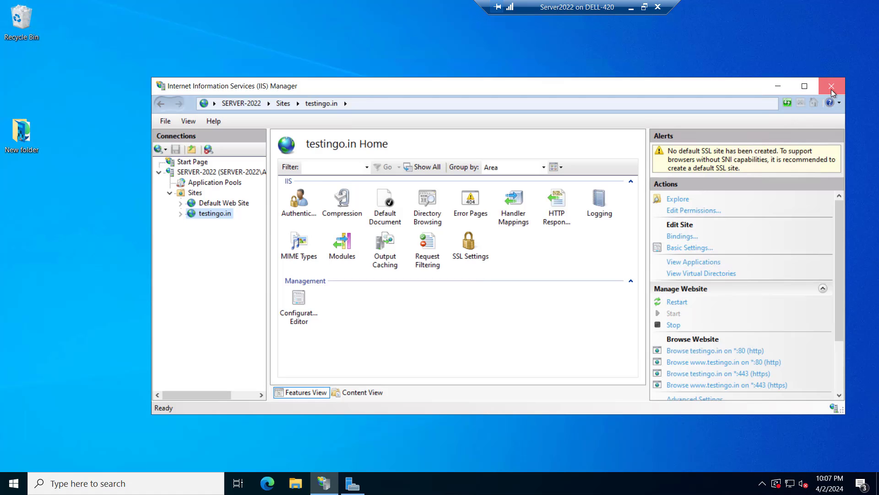
click(833, 85)
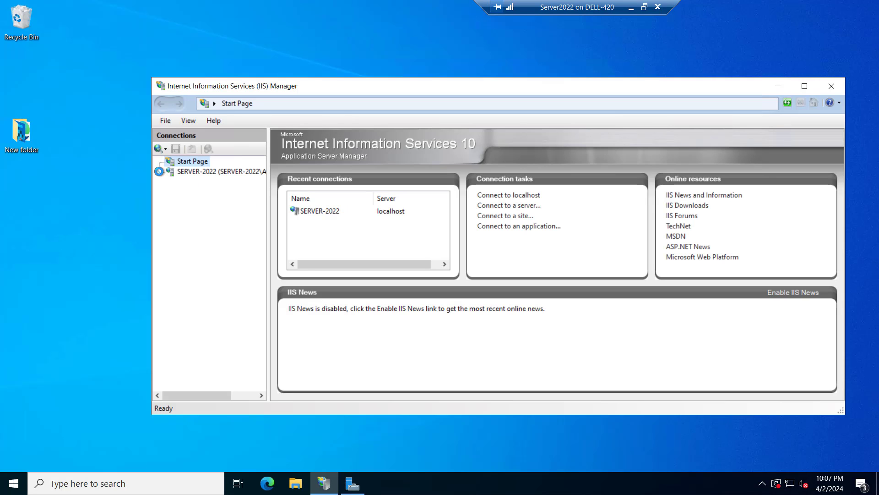
click(218, 170)
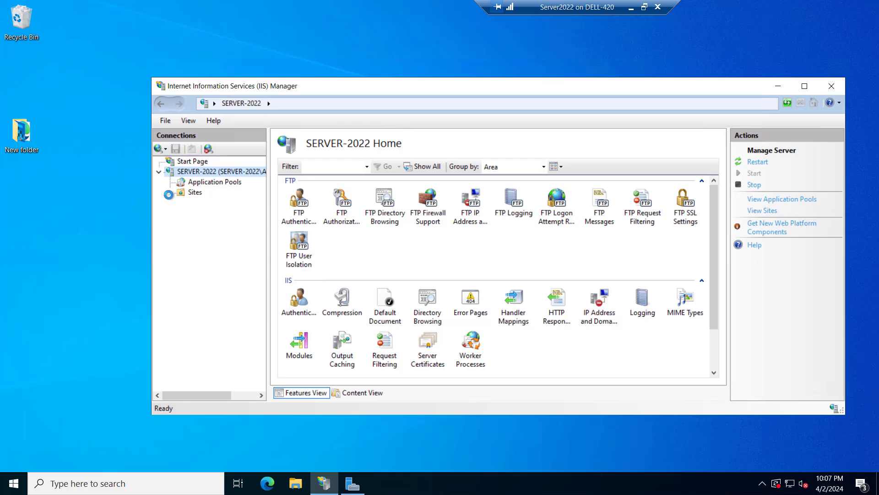
click(216, 212)
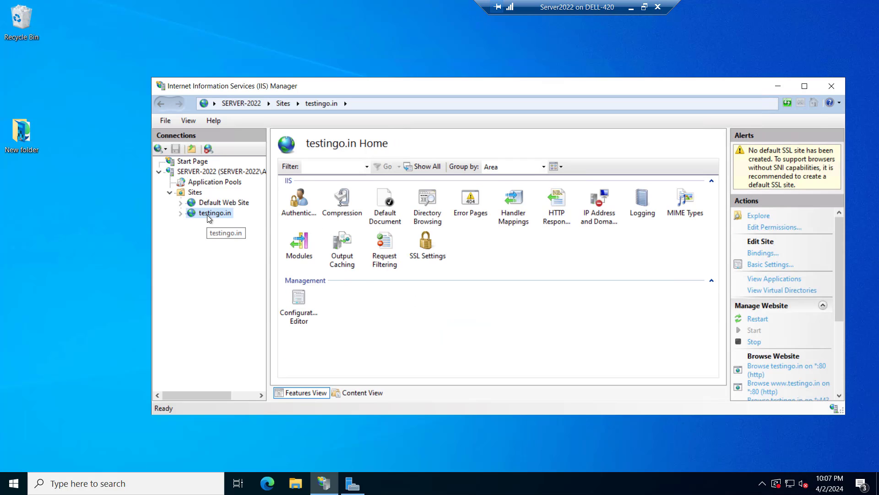
mouse_move(597, 219)
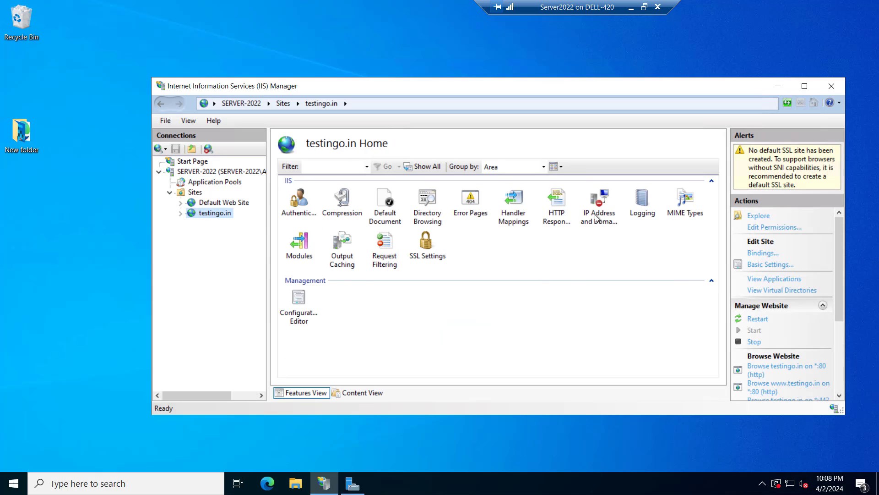
click(599, 202)
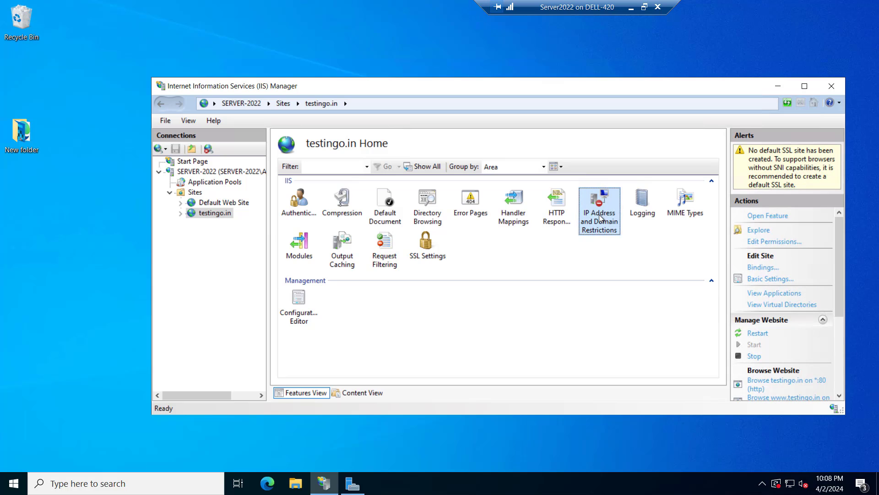
mouse_move(600, 205)
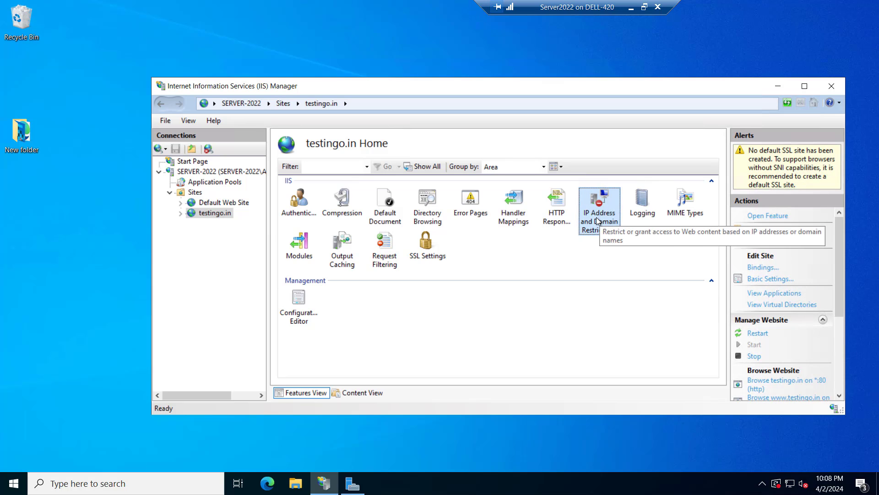
Open the IP Address and Domain Restrictions page for testingo.in
double_click(599, 202)
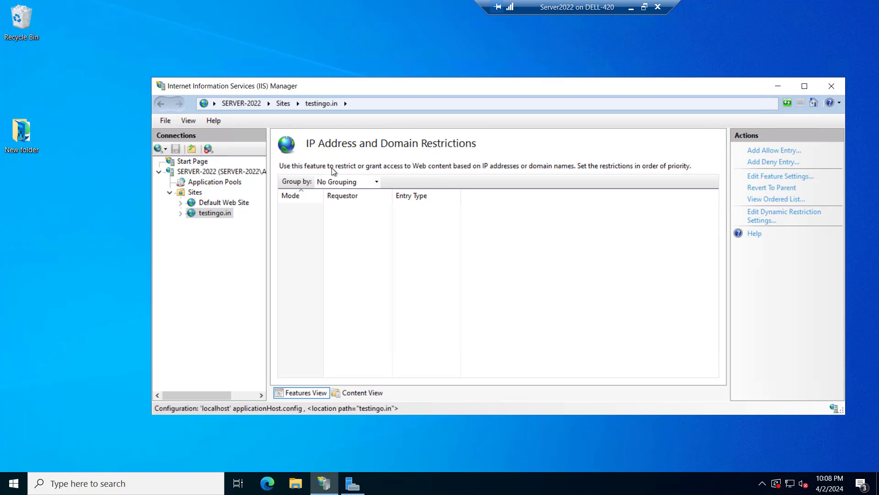
mouse_move(414, 169)
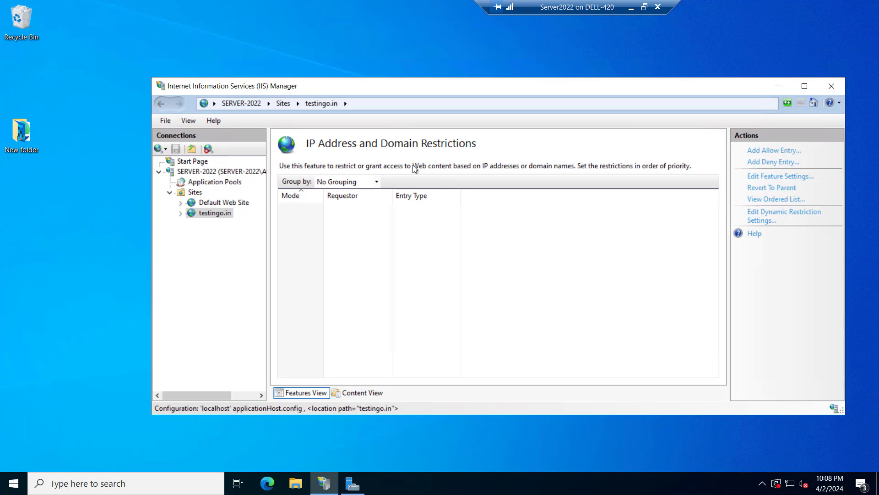
mouse_move(496, 172)
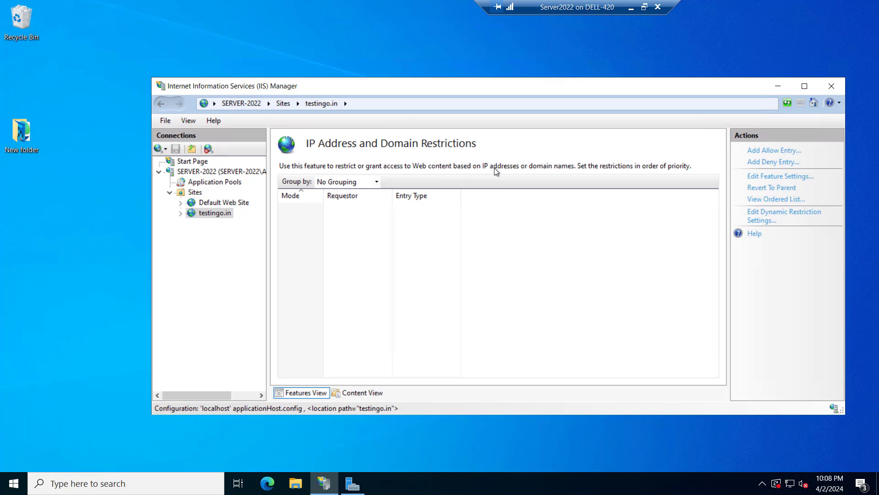
mouse_move(555, 172)
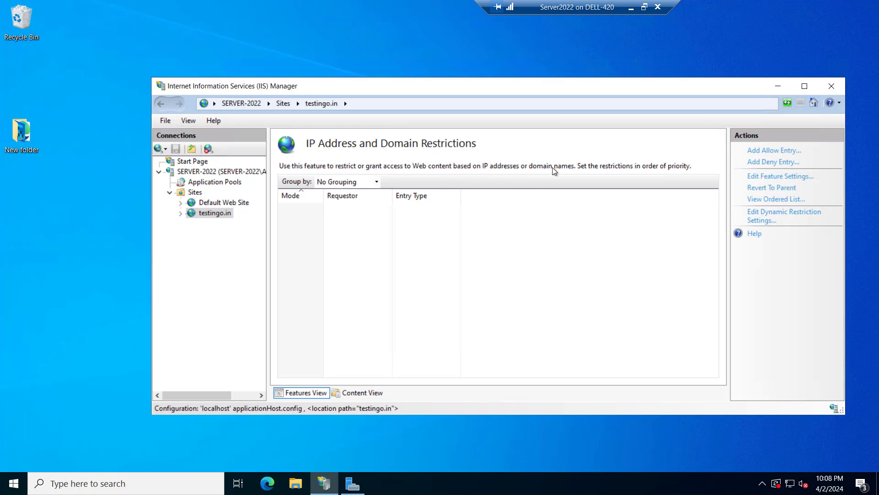
mouse_move(640, 174)
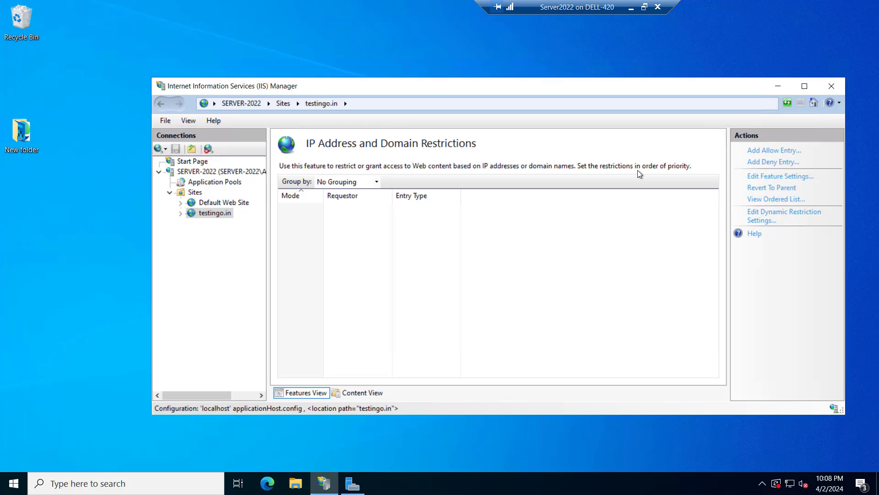
mouse_move(599, 220)
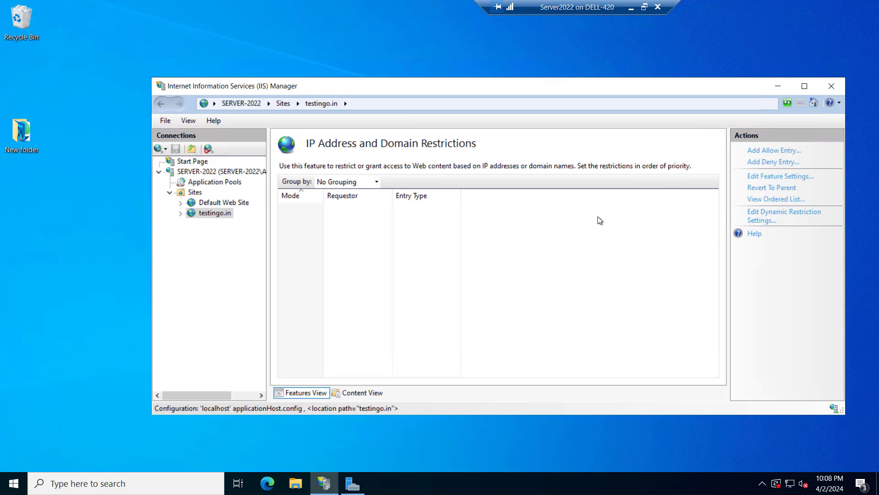
Add a deny entry for the specific IP address 192.168.12.100
click(772, 161)
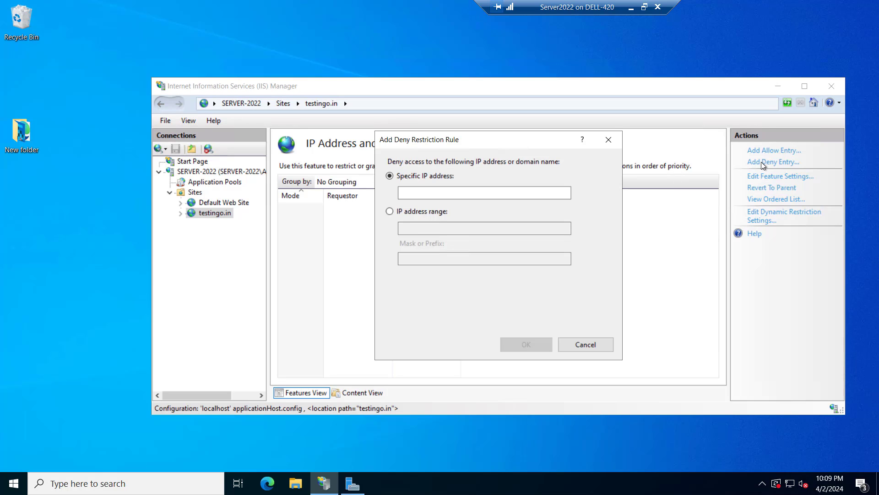
click(483, 192)
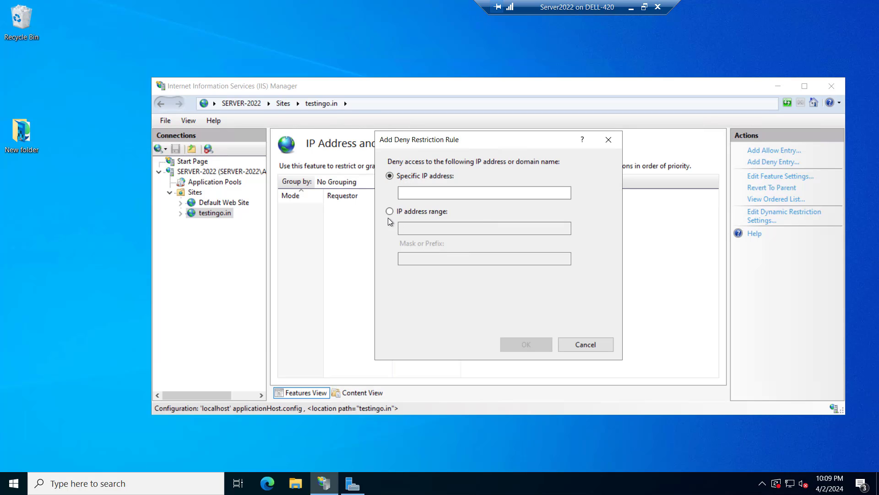
mouse_move(386, 221)
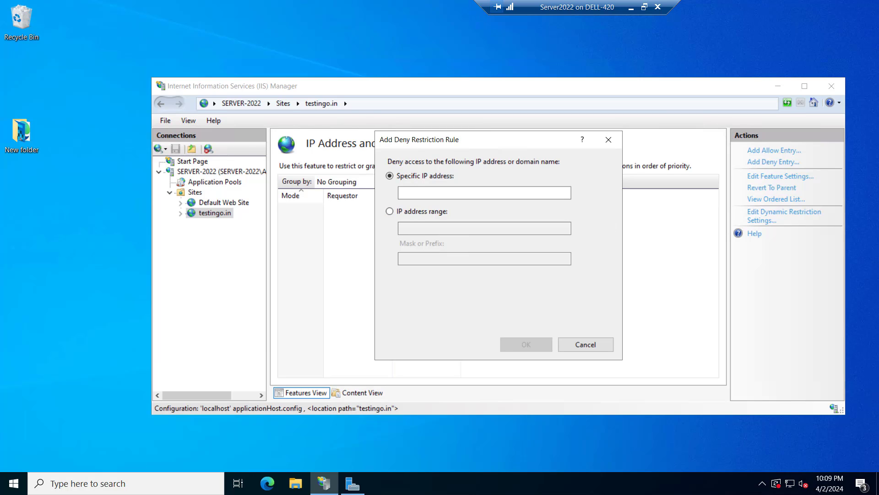
click(483, 192)
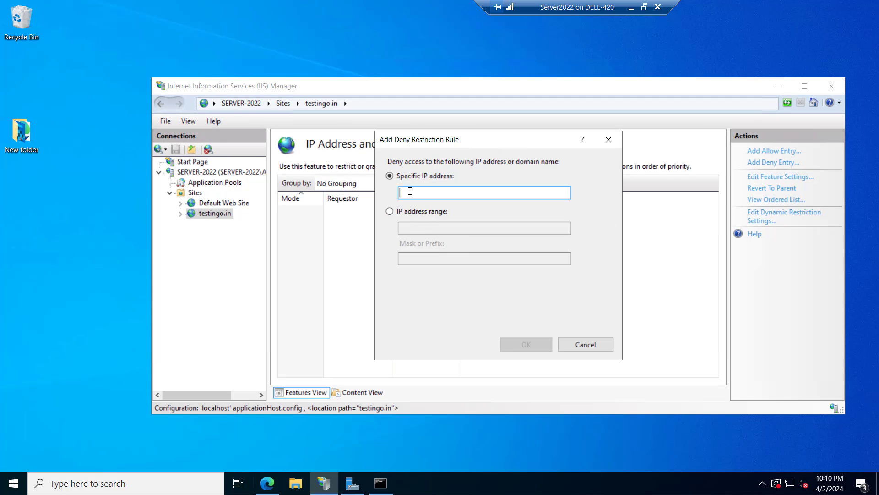
text(192.168)
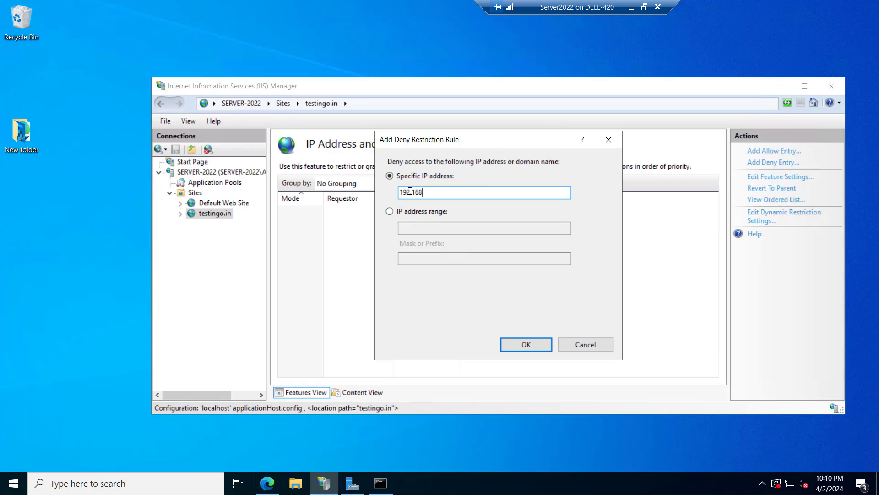
text(.12.100)
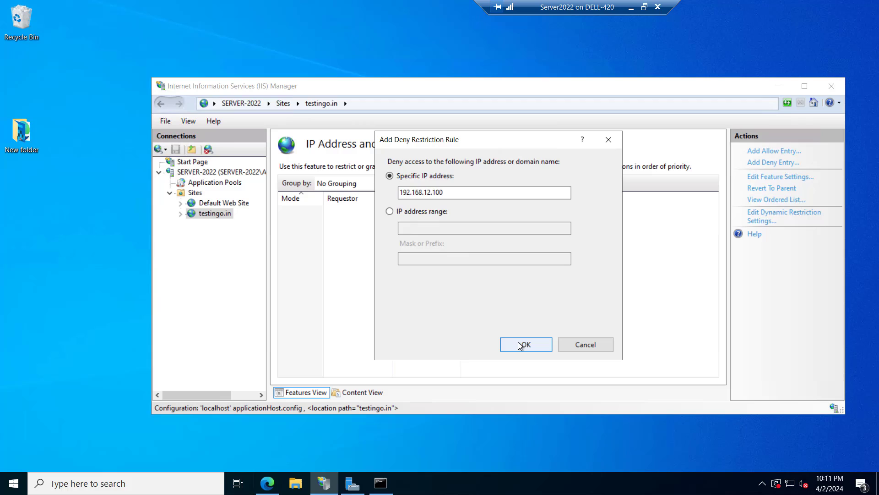
click(525, 344)
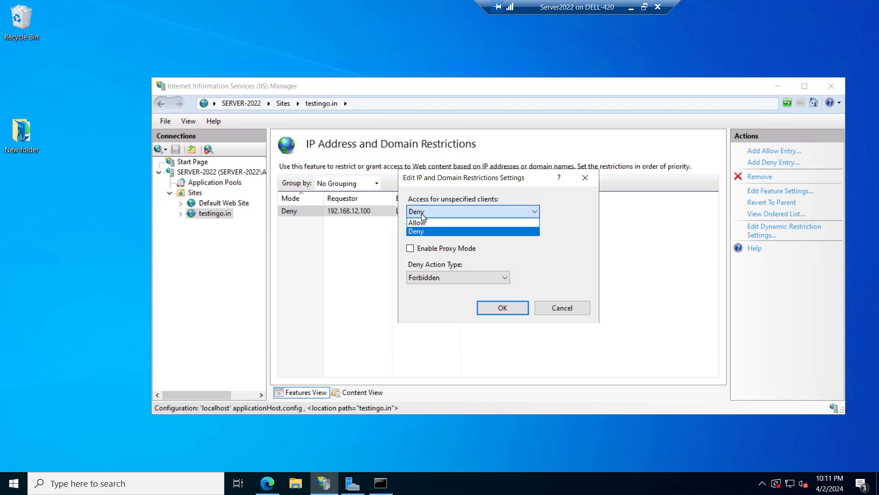
mouse_move(422, 231)
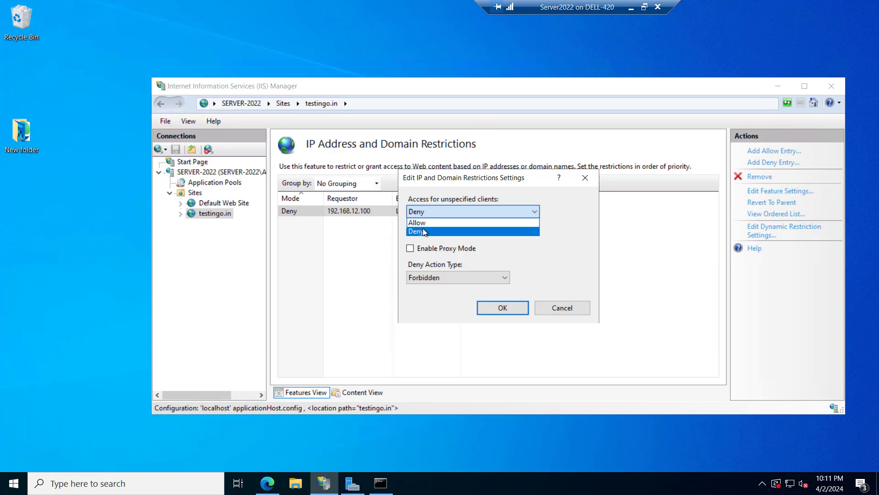
Set access for unspecified clients to Allow, save, and switch to Edge
click(416, 222)
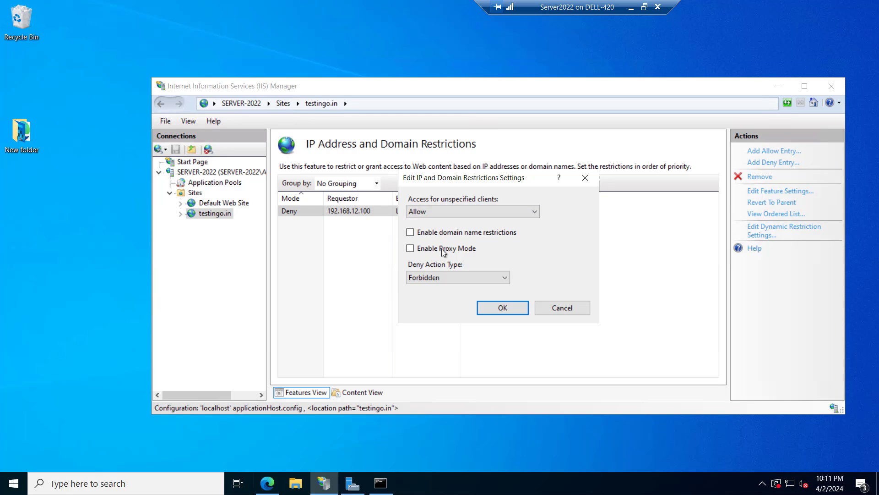
click(502, 308)
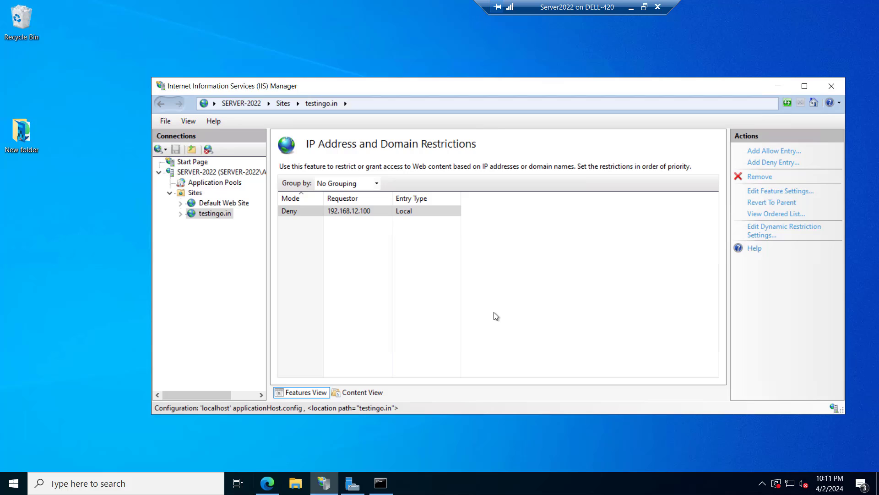
click(267, 483)
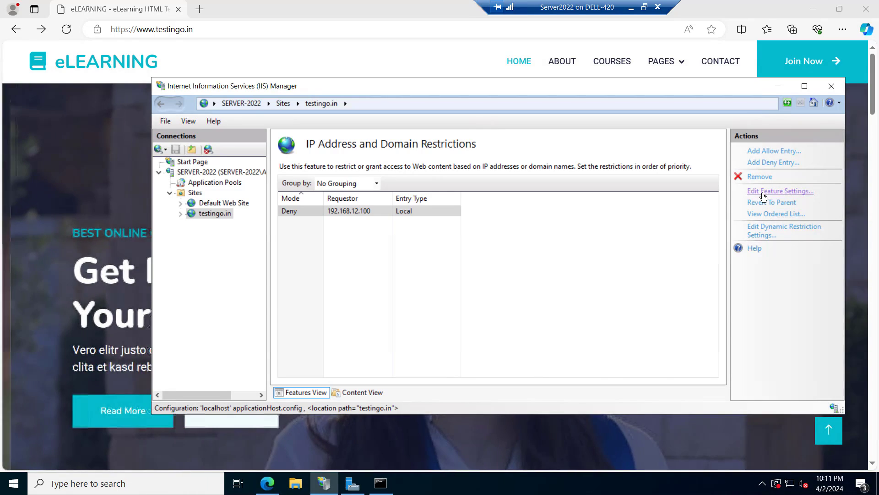
Set unspecified clients to Deny with a Forbidden deny action type
click(779, 190)
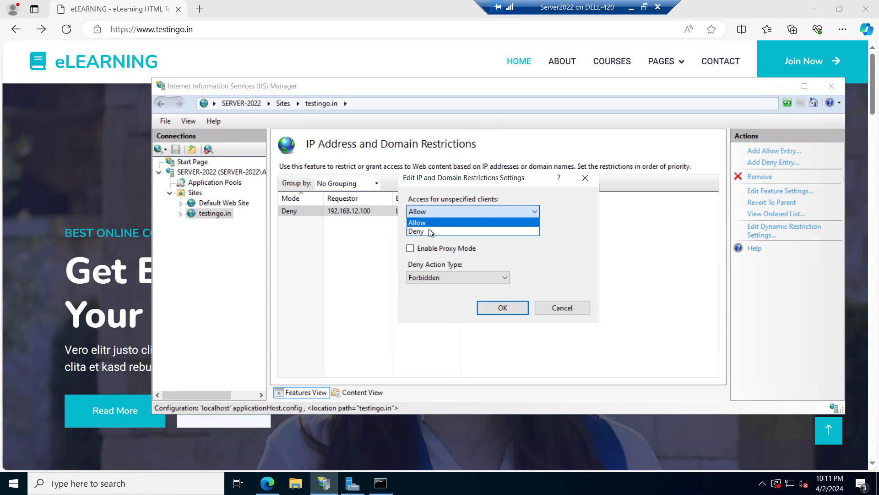
click(416, 231)
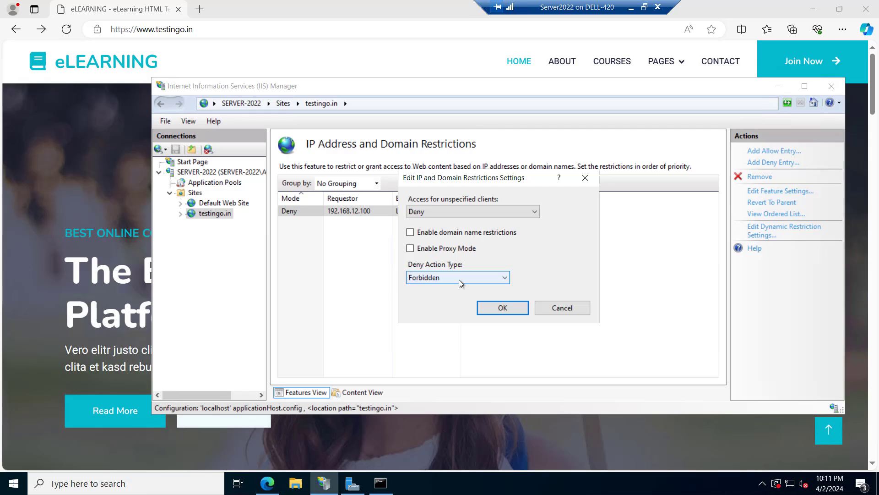
click(457, 277)
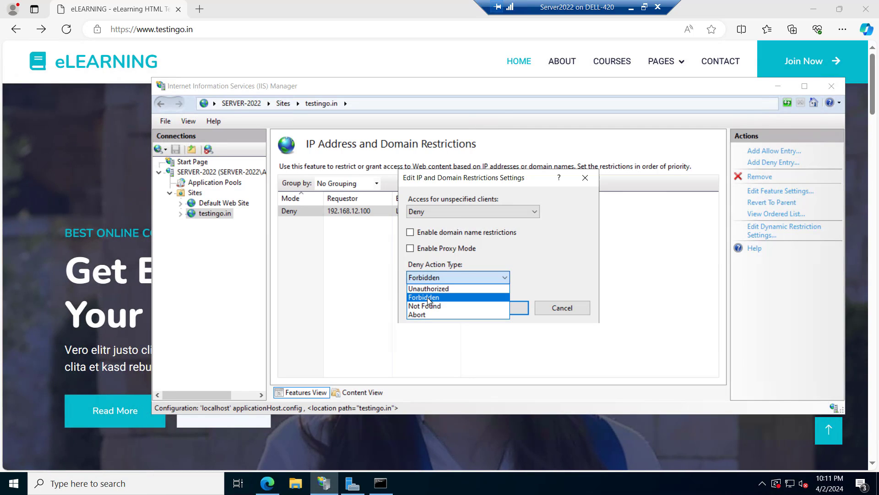
click(424, 297)
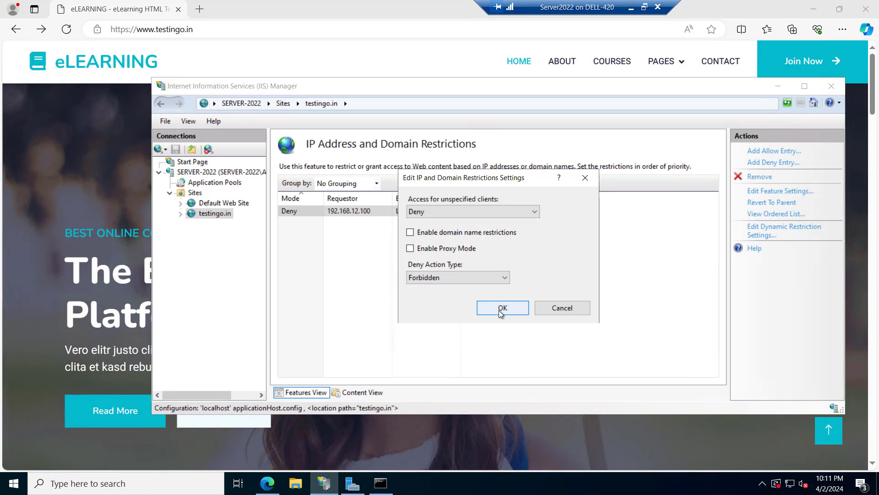
click(501, 308)
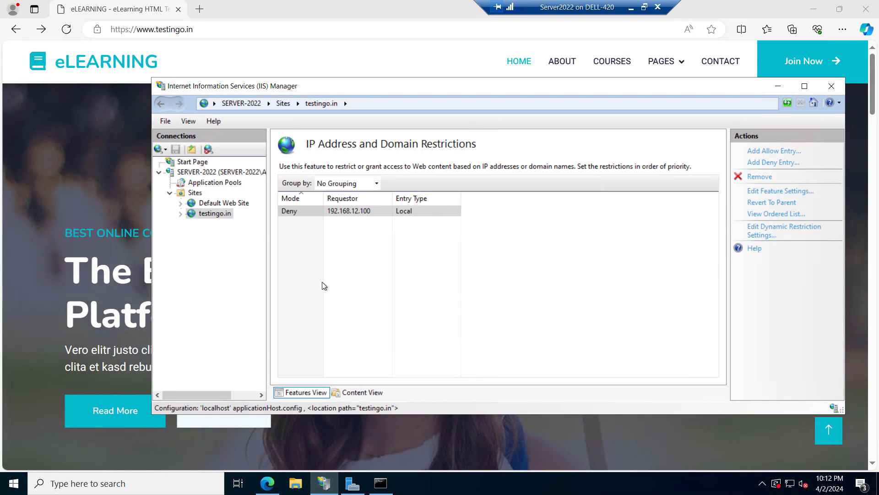
Reload testingo.in in Edge and highlight the 403 Forbidden access-denied message
click(66, 29)
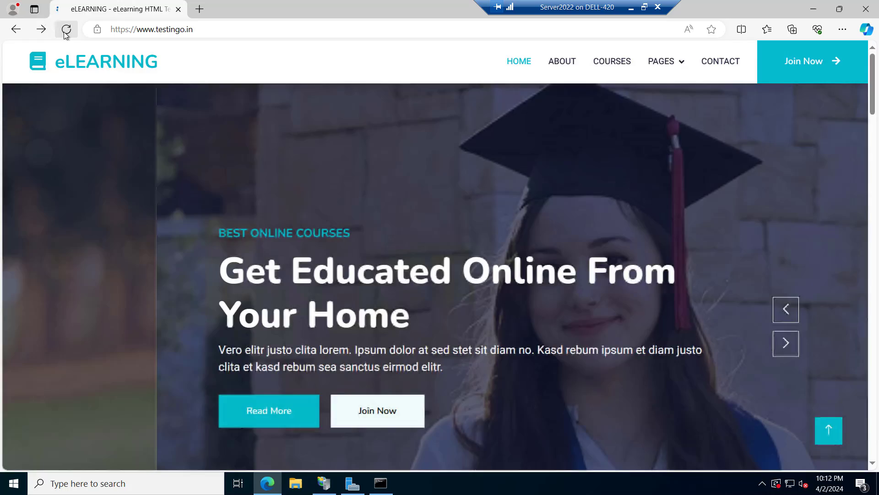
click(66, 30)
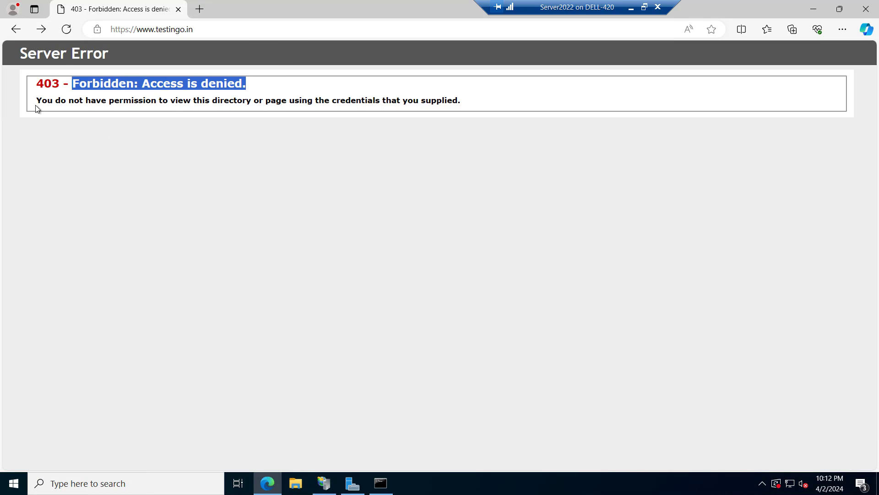
drag(35, 101, 317, 100)
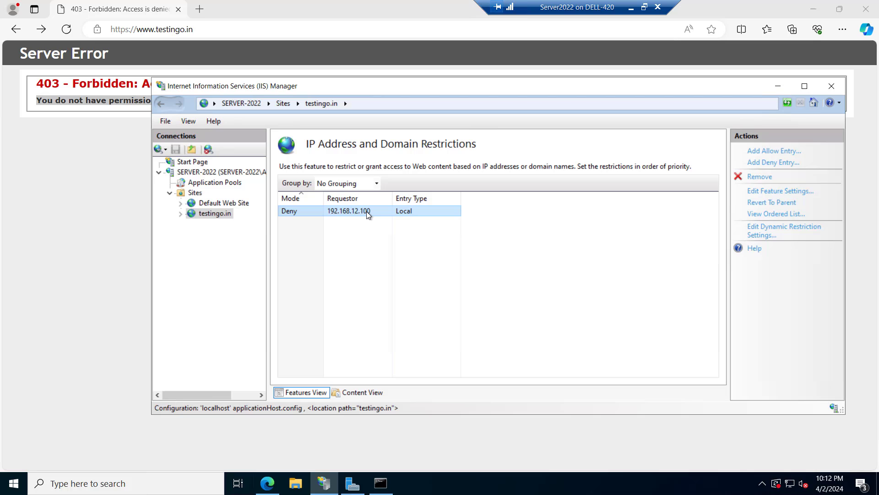
Delete the Deny 192.168.12.100 entry and reload testingo.in in Edge to confirm access
click(759, 176)
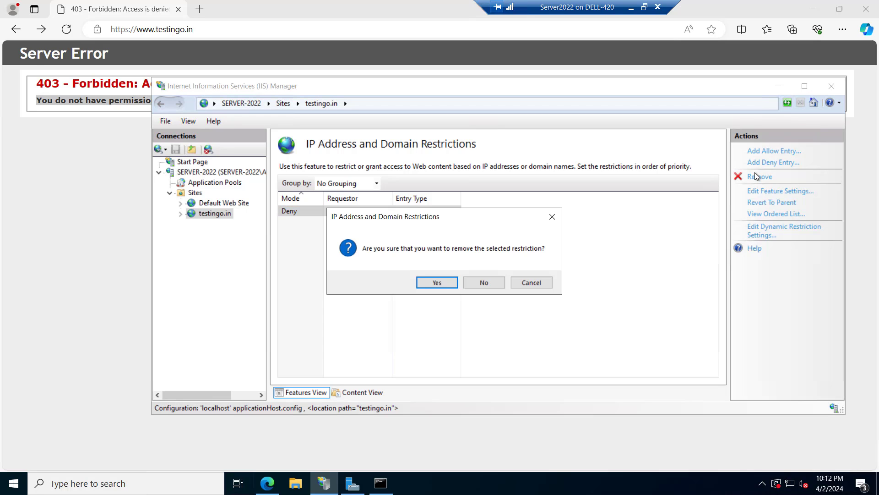
click(437, 282)
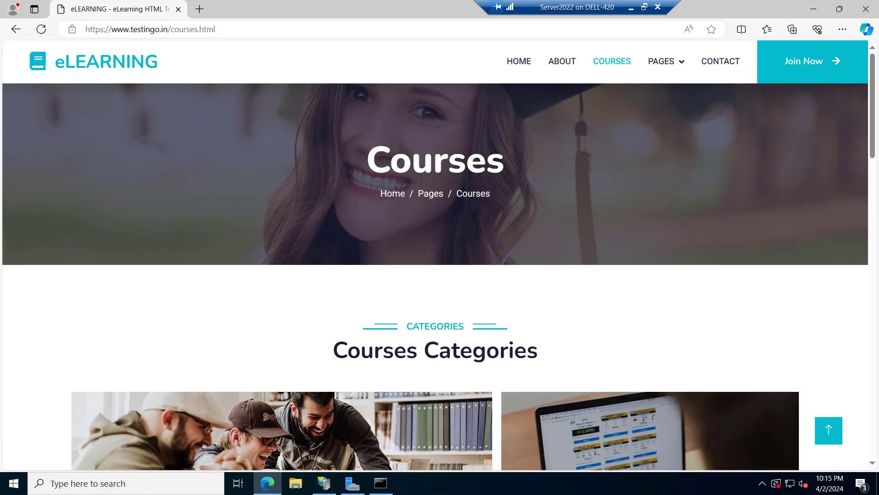
mouse_move(453, 131)
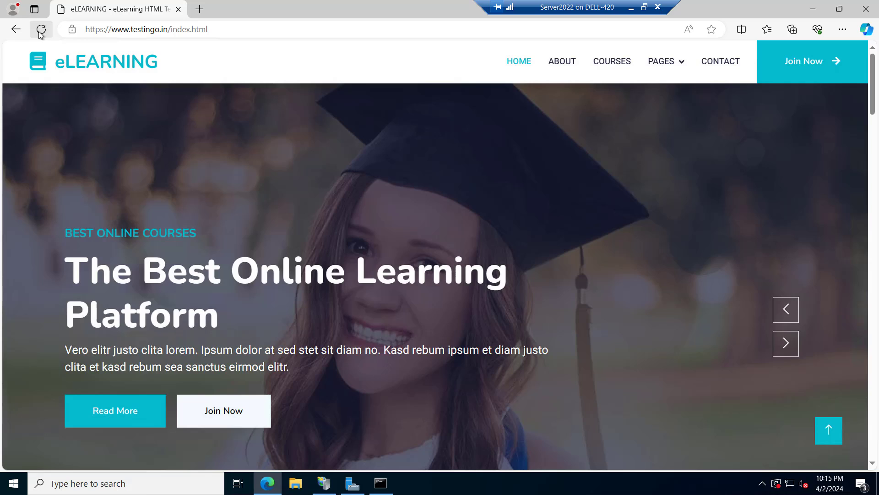
click(41, 29)
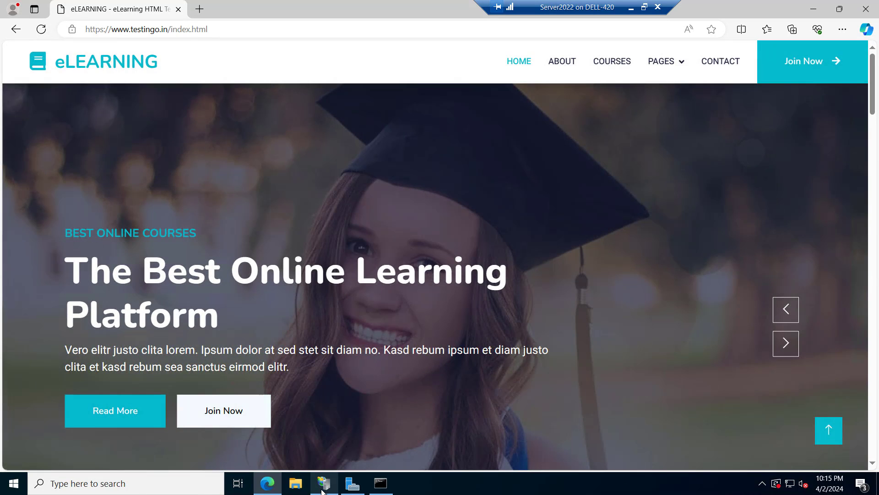
click(324, 483)
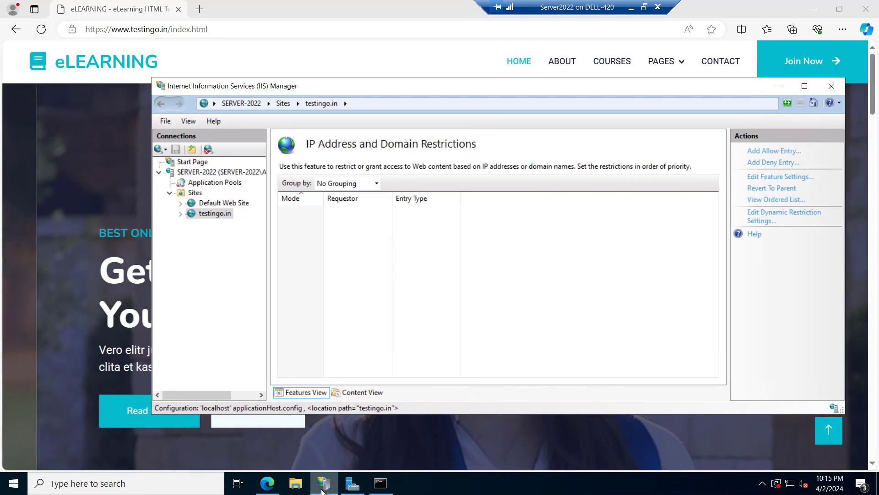
mouse_move(773, 163)
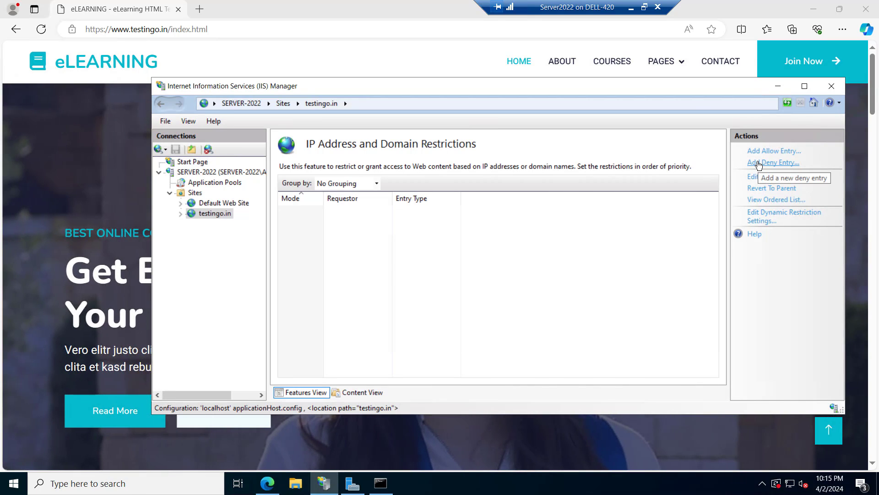
Add a deny entry for the 0.0.0.0 address range with mask 255.255.255.254
click(772, 162)
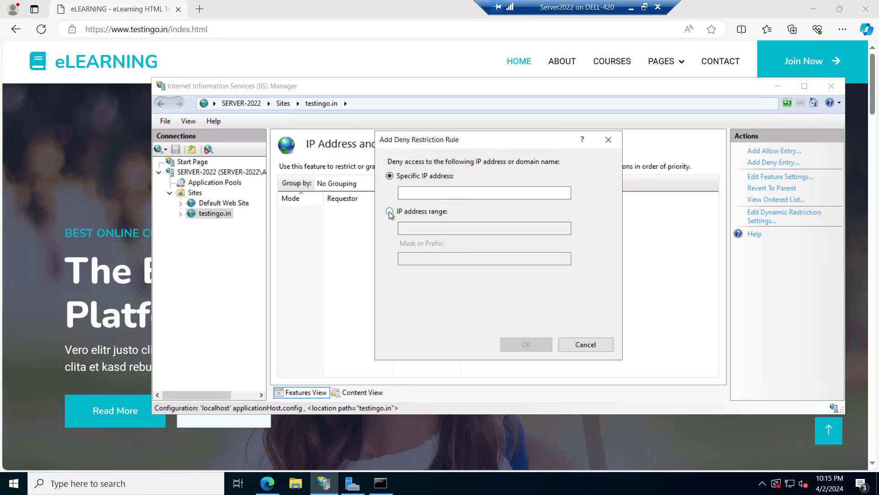
click(390, 211)
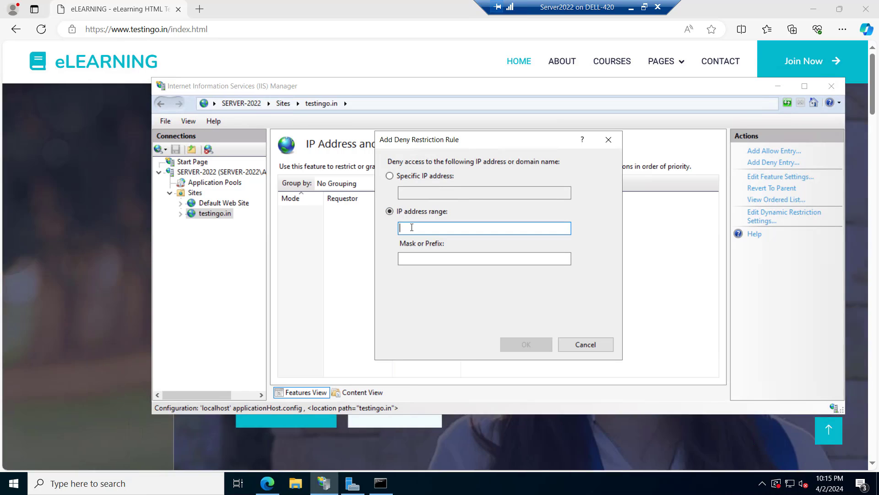
text(0.0.0.0)
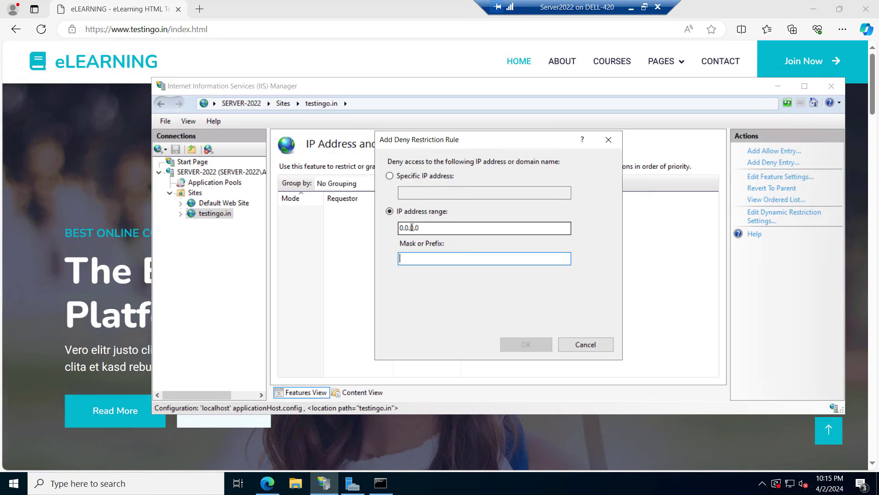
text(255.255.255.254)
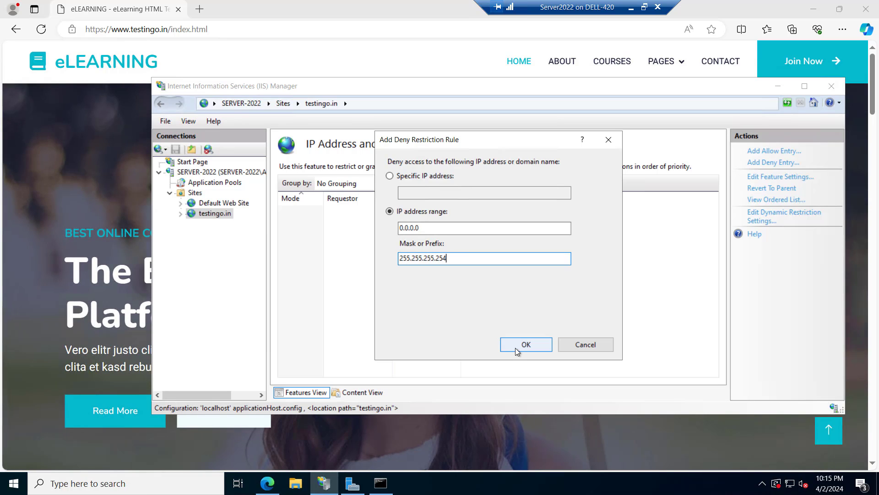
click(525, 344)
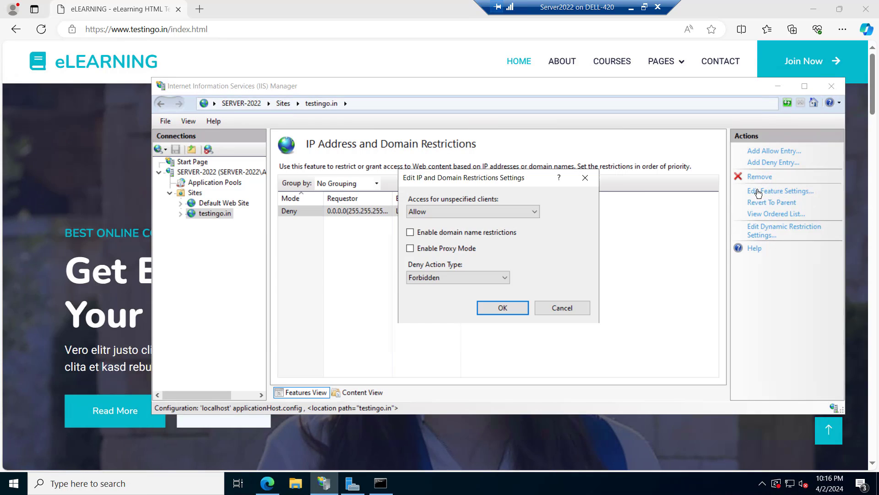
Set access for unspecified clients to Deny and apply the feature settings
click(472, 212)
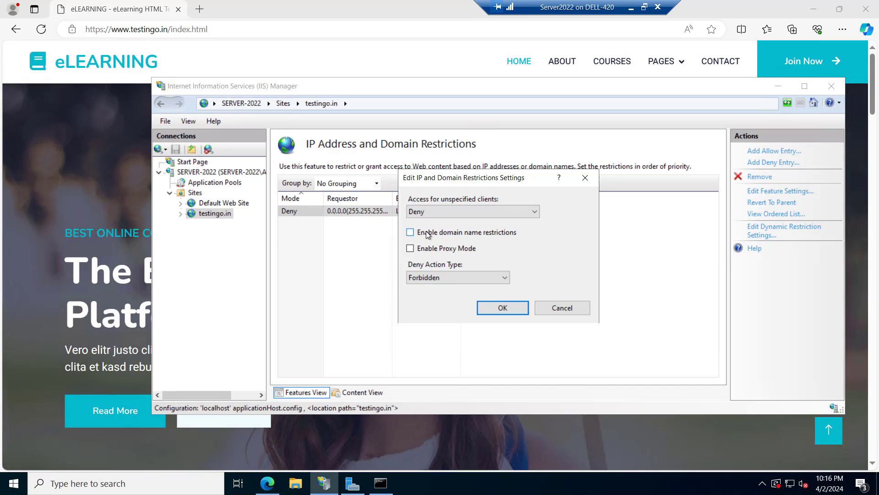
click(502, 308)
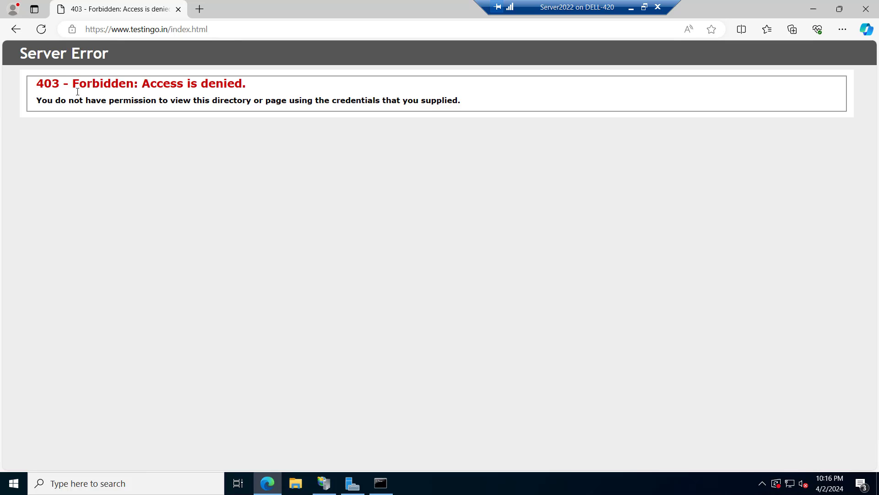
double_click(157, 84)
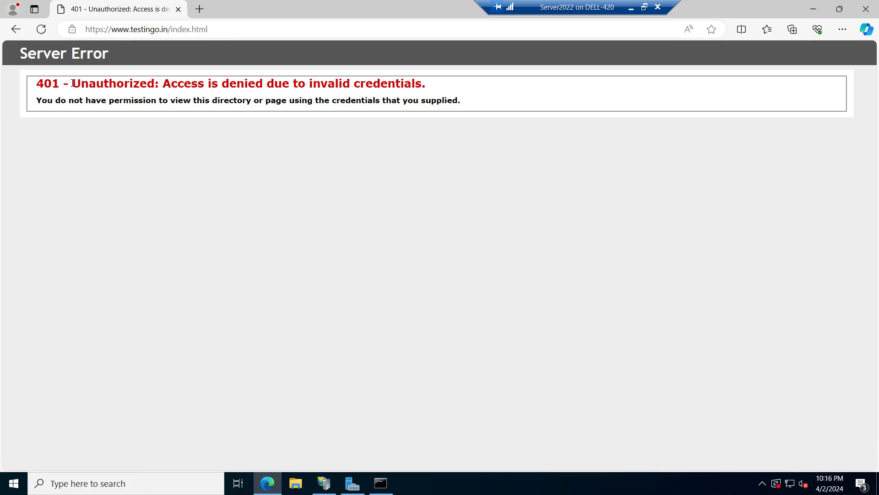
Load testingo.in in Edge and get the 401 Unauthorized error page
drag(73, 83, 334, 83)
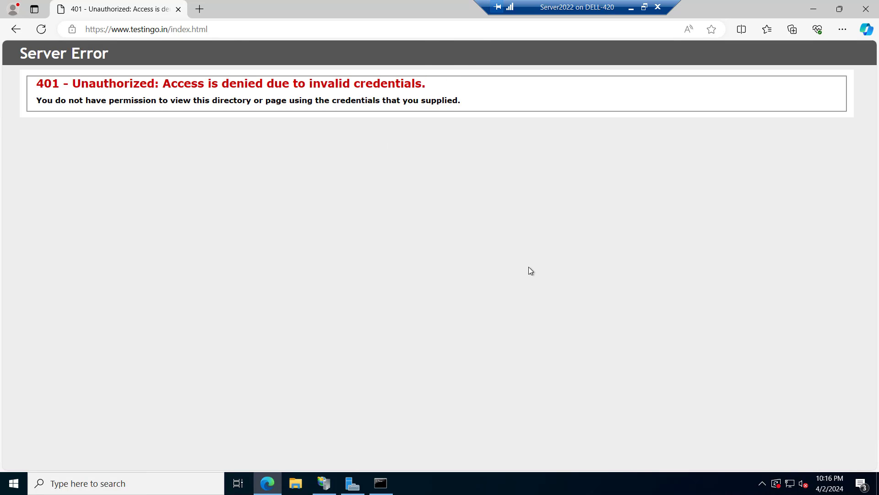
mouse_move(218, 206)
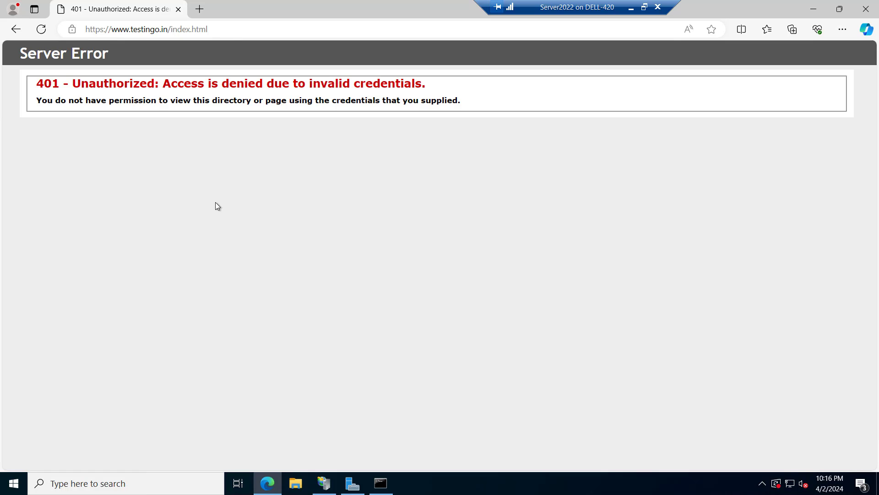
mouse_move(130, 30)
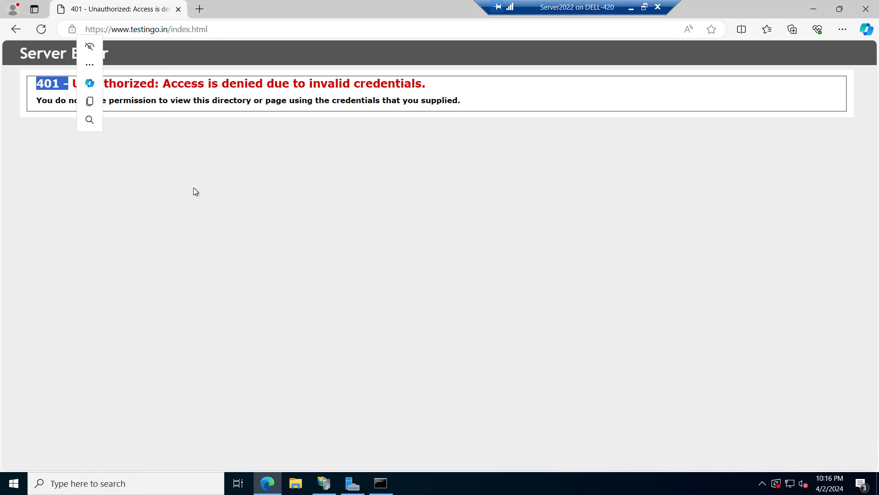
click(197, 187)
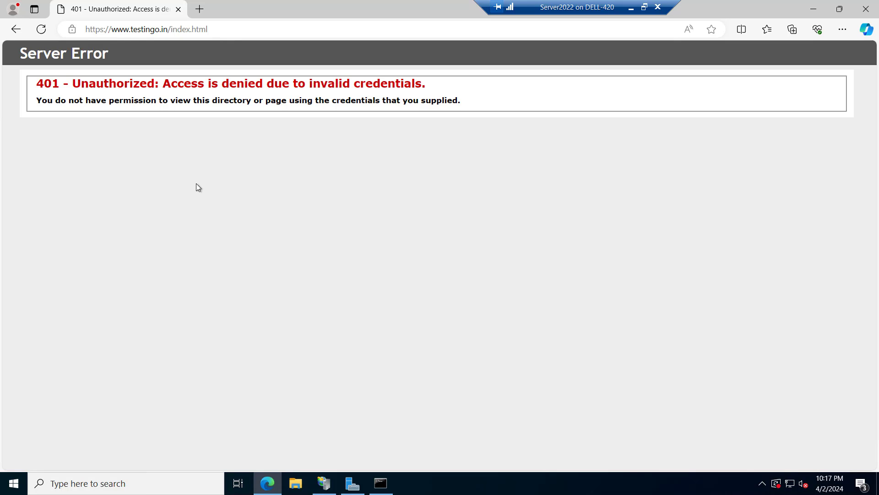
mouse_move(176, 36)
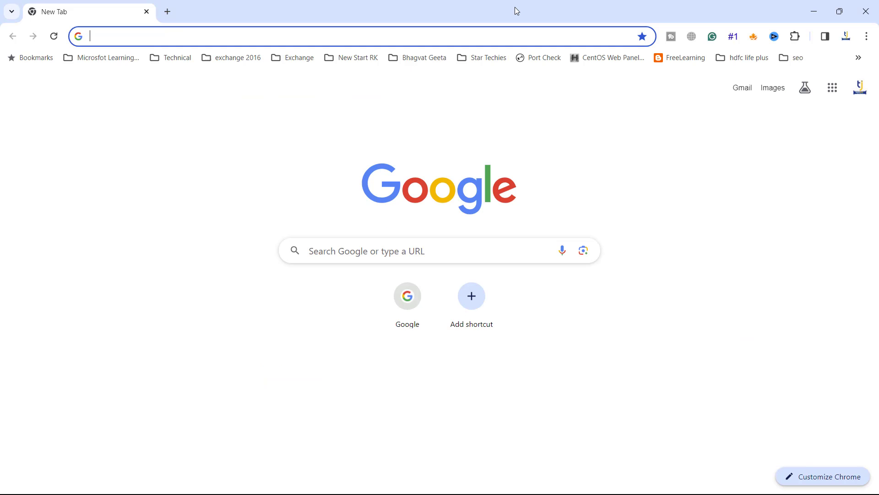
text(testingo.in)
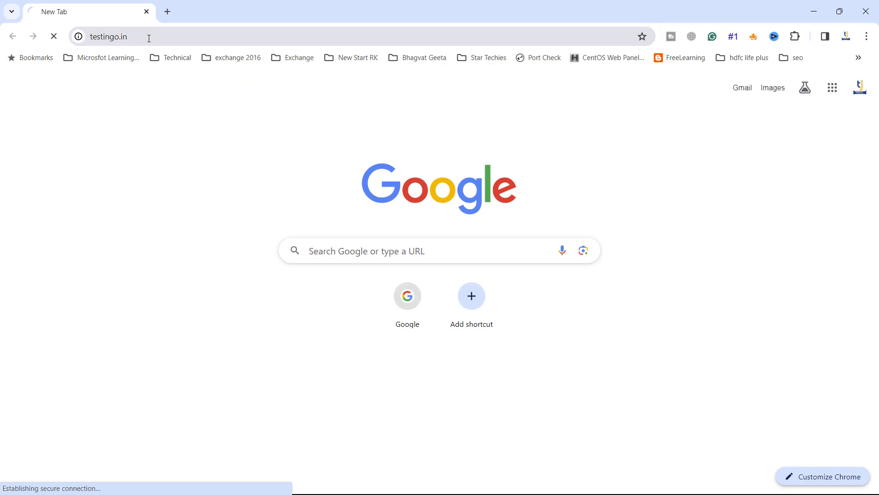
key(Return)
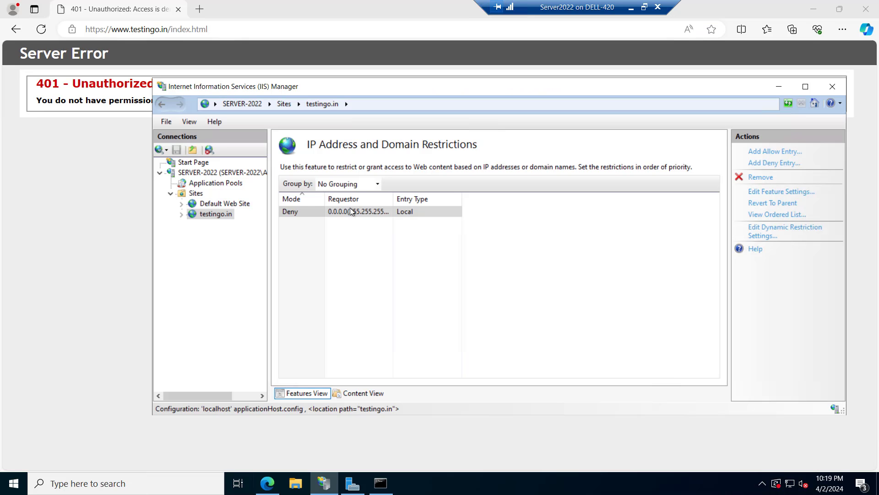
mouse_move(758, 153)
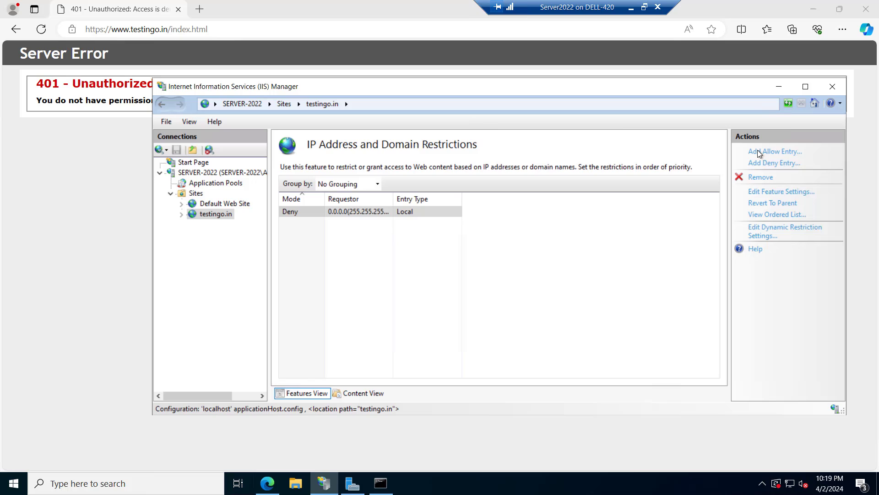
Add an allow entry for the specific IP address 192.168.12.100
click(775, 150)
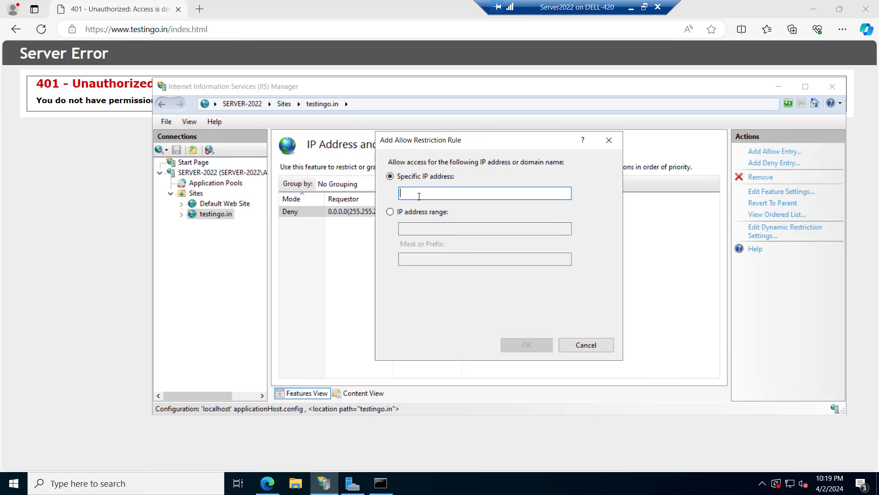
text(192.16)
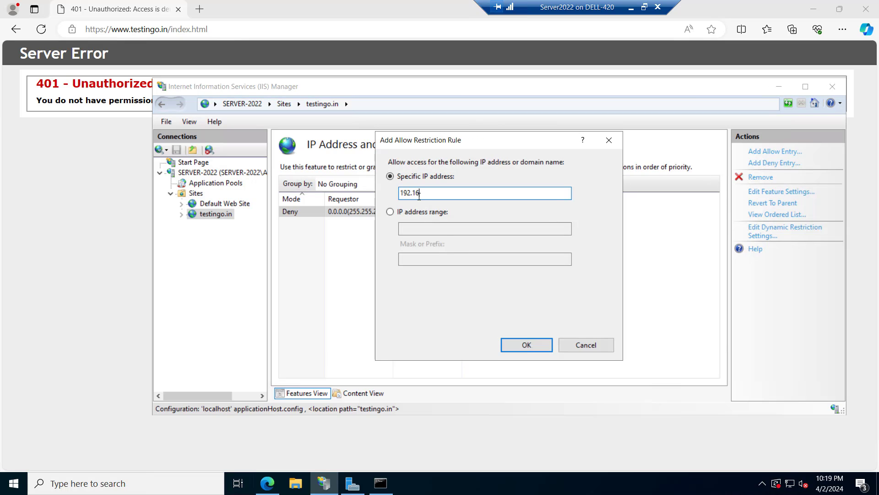
text(8.1)
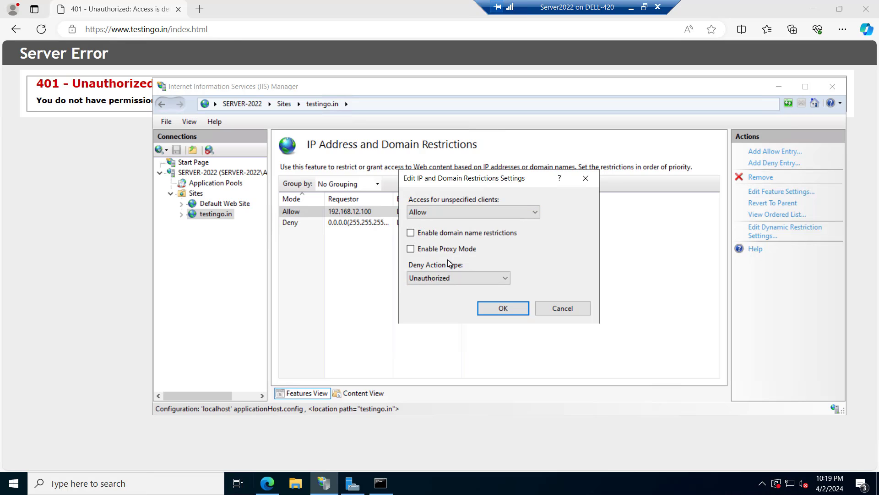
Close feature settings and move the 192.168.12.100 allow entry above the deny rule
click(502, 308)
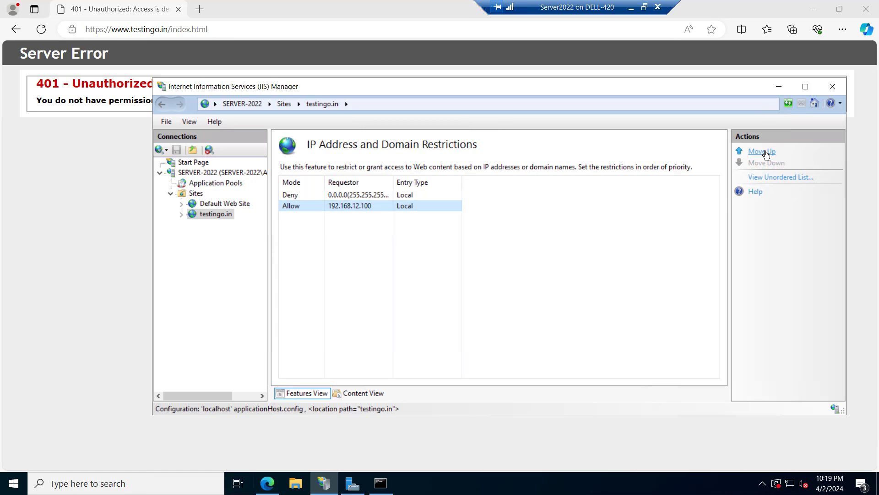
click(762, 150)
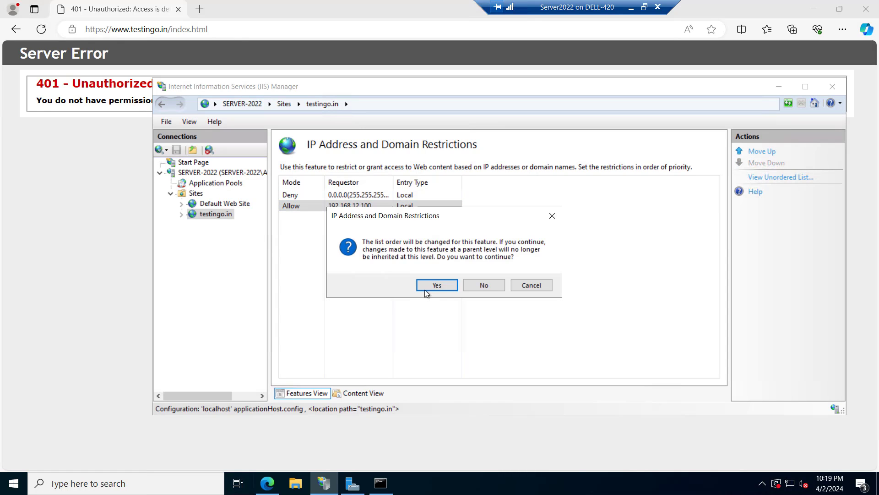
click(436, 285)
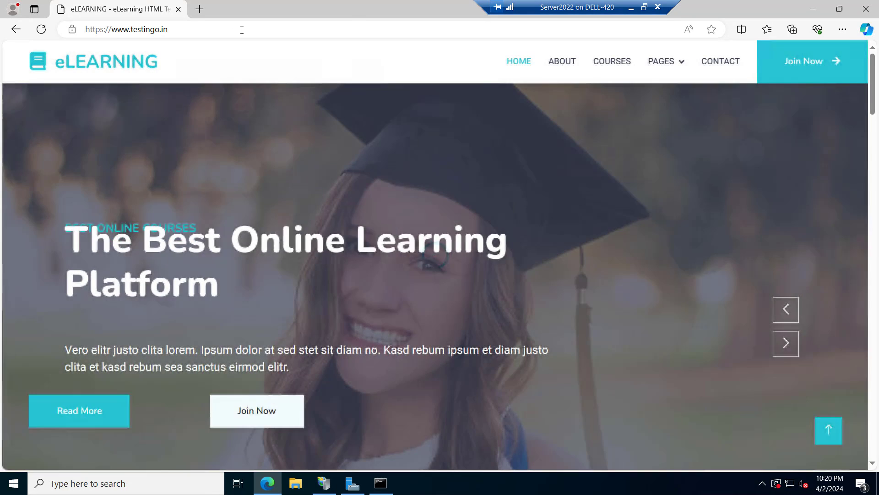
Leave the server's Edge session to set up a Remote Desktop connection to 65.52.57.27
click(125, 29)
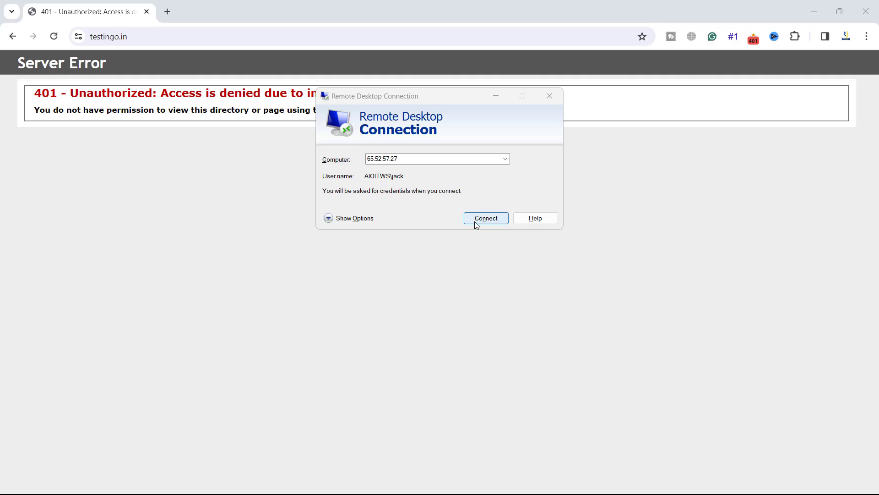
Connect to 65.52.57.27 and highlight the 401 Unauthorized error for testingo.in there
click(485, 218)
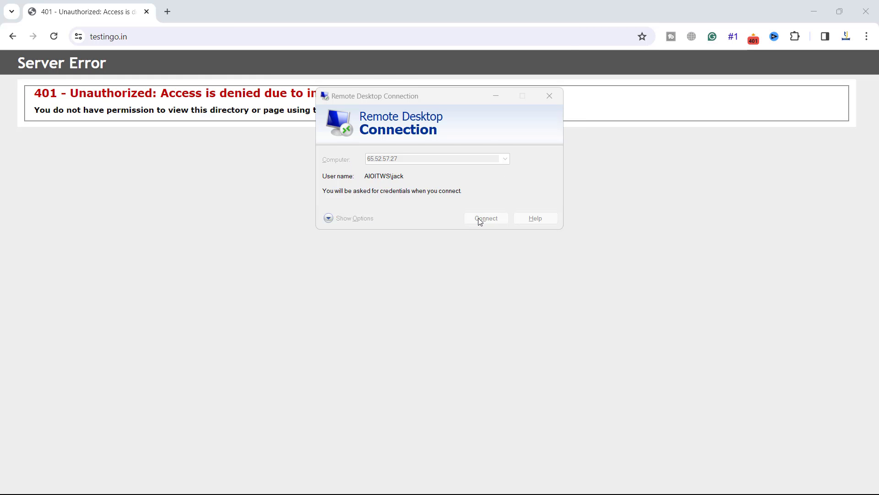
click(485, 218)
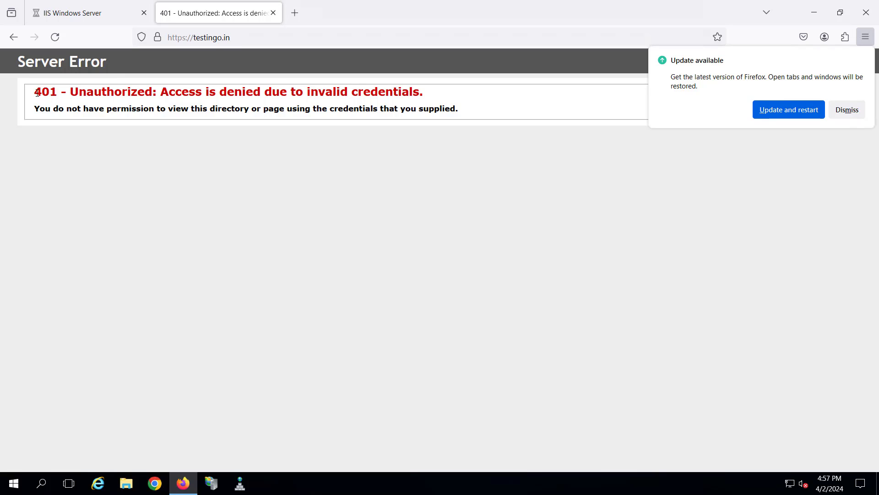
drag(33, 91, 216, 92)
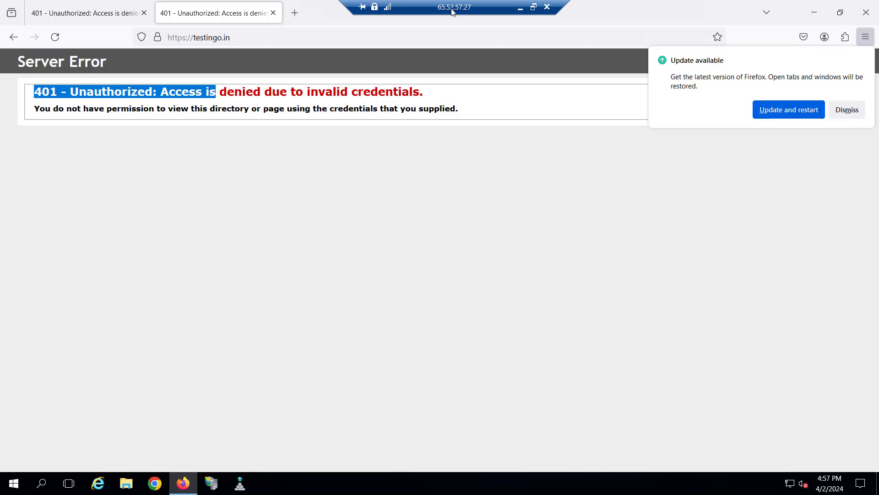
mouse_move(474, 12)
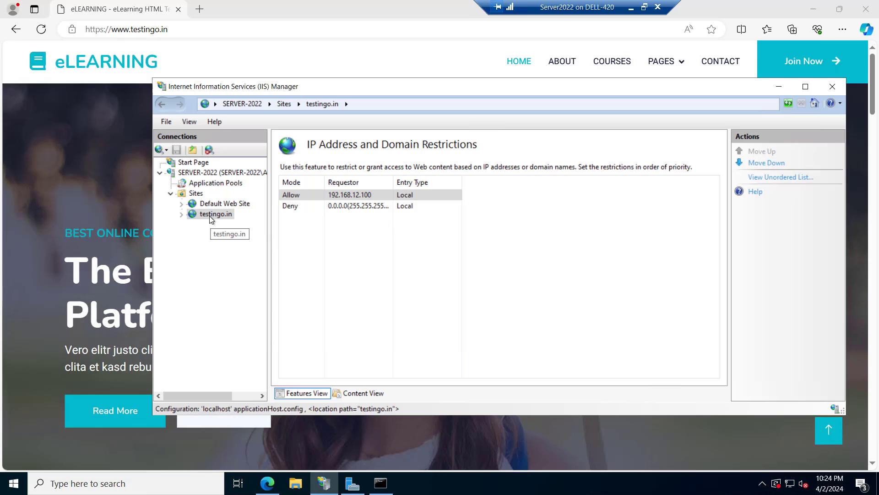
Open testingo.in's IP restrictions and add an allow entry for 65.52.57.27, correcting the typo
click(215, 214)
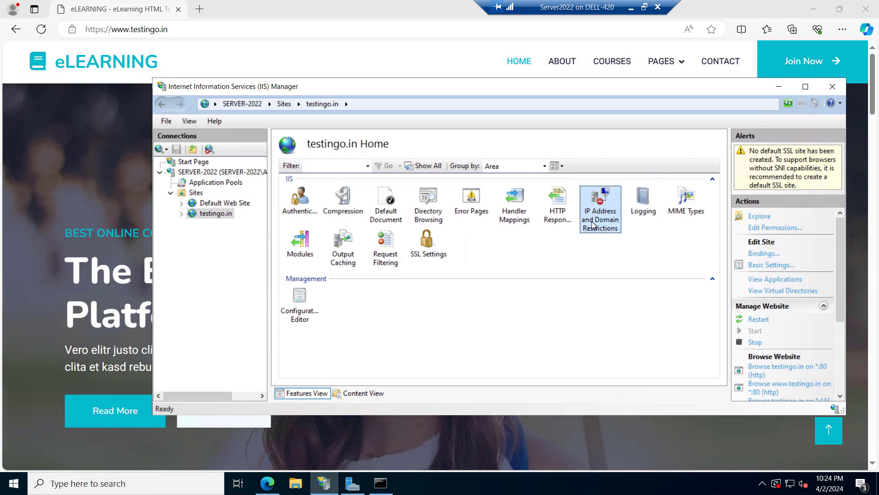
double_click(600, 204)
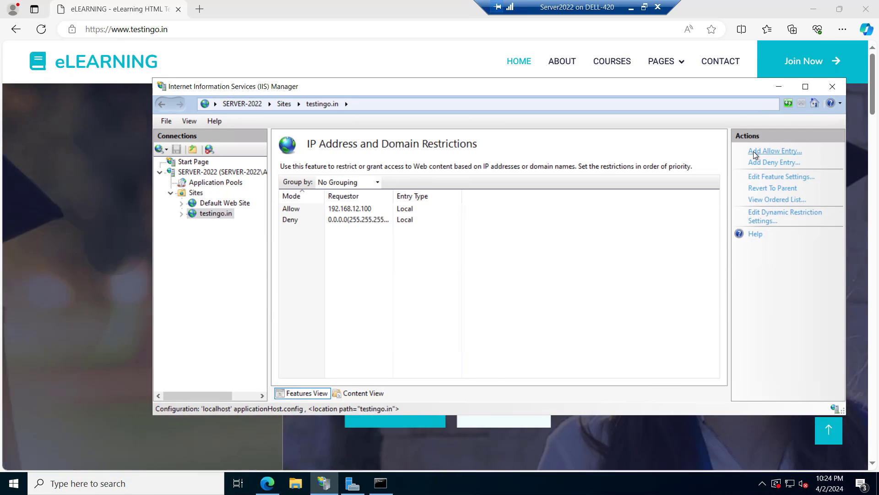
click(775, 150)
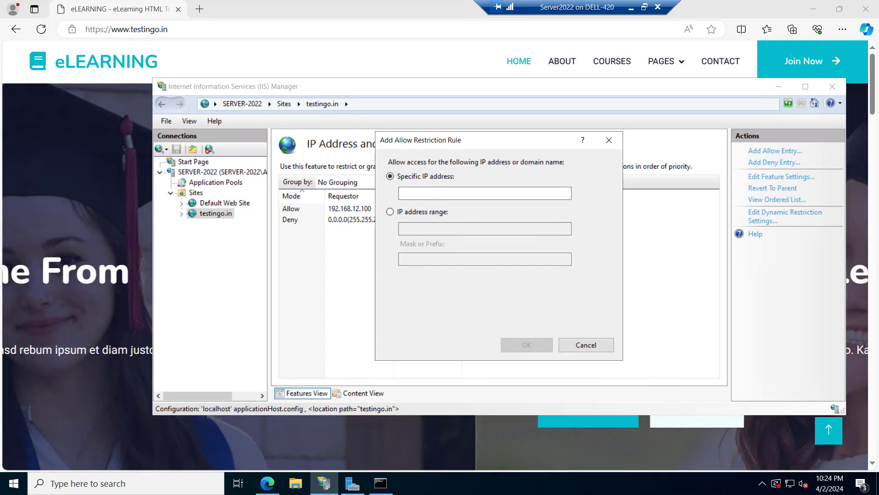
click(483, 193)
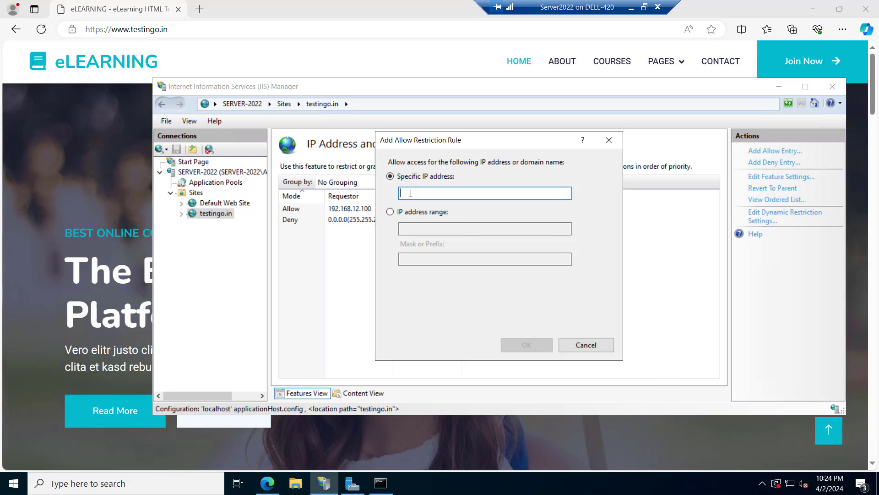
text(65.52..57.)
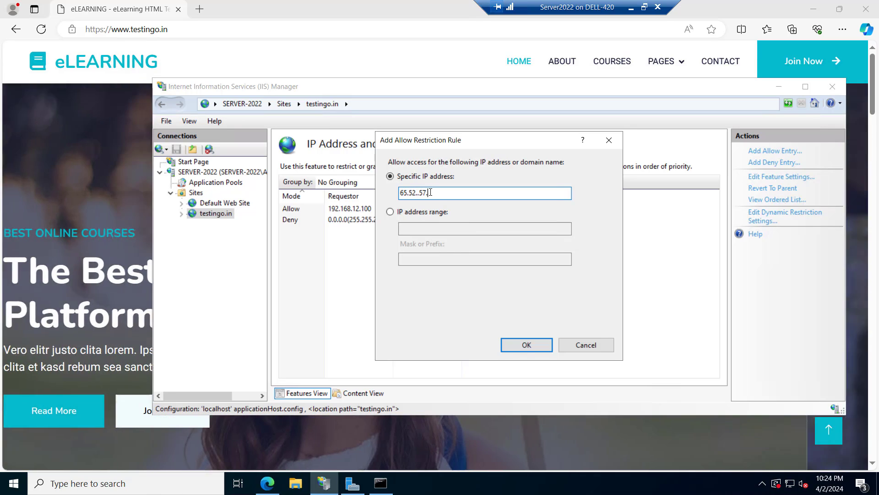
click(526, 344)
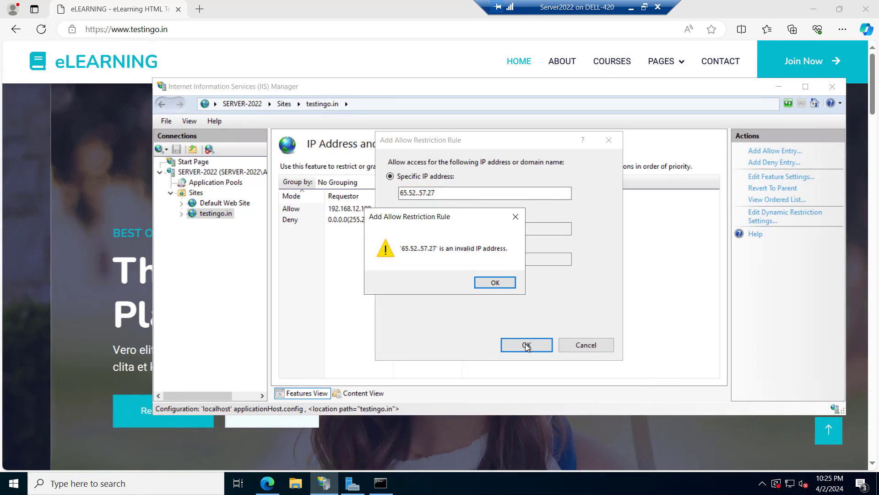
click(494, 282)
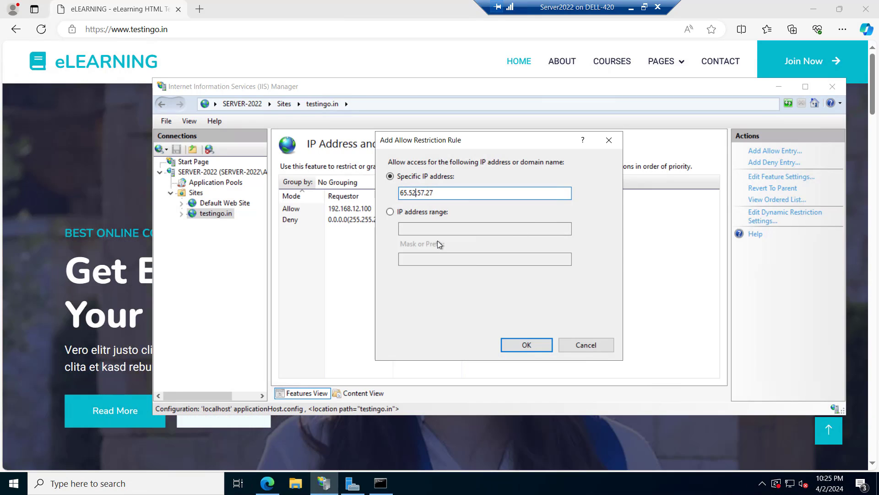
click(525, 345)
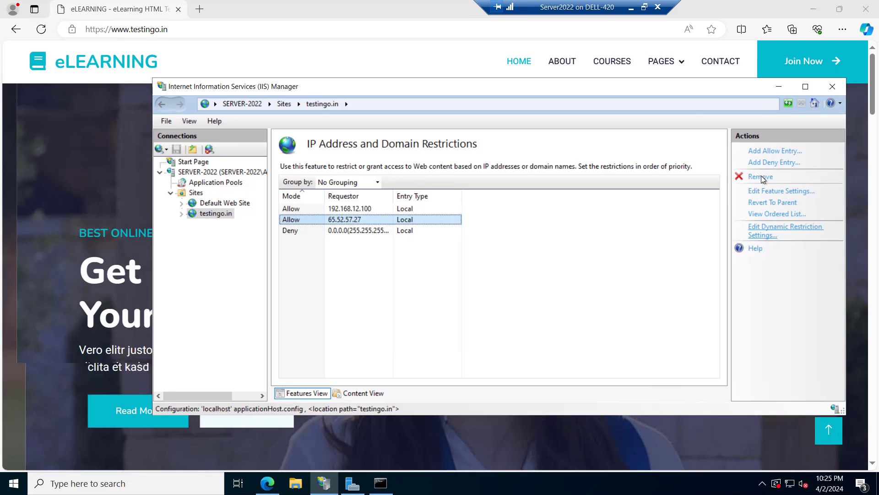
Move the 65.52.57.27 allow rule above deny-all, then reload testingo.in from the remote machine
click(777, 214)
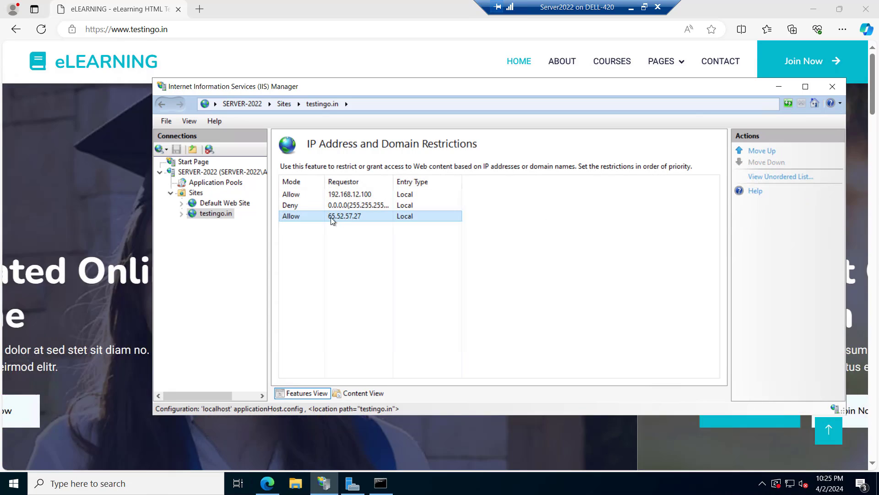
click(766, 162)
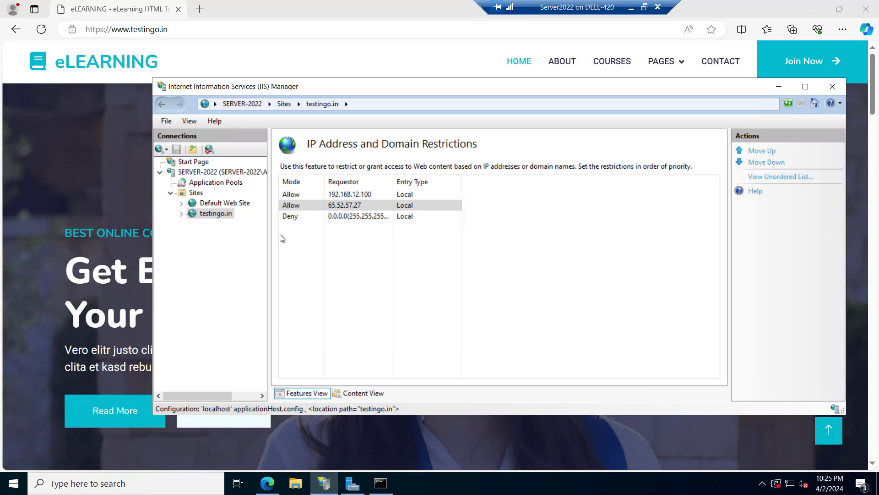
click(312, 215)
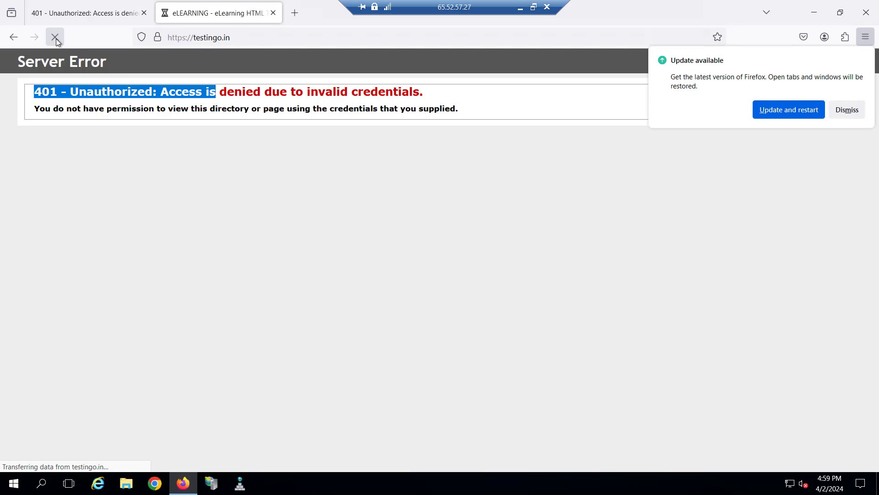
click(55, 37)
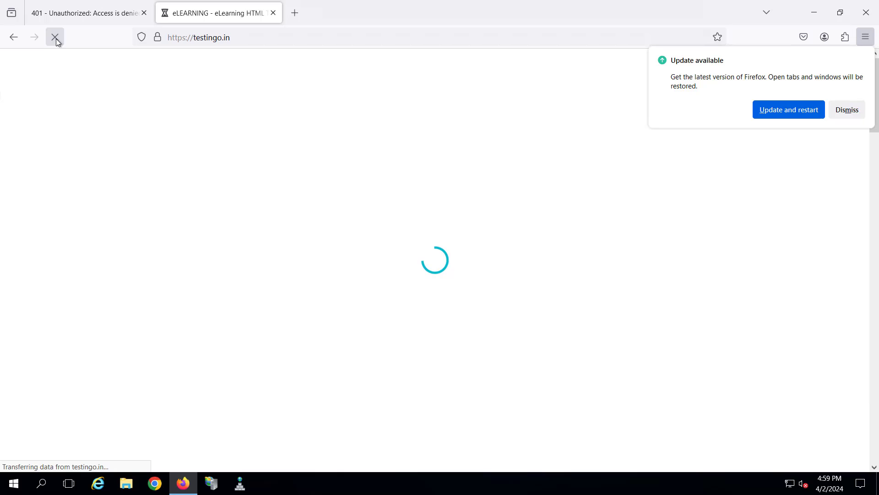